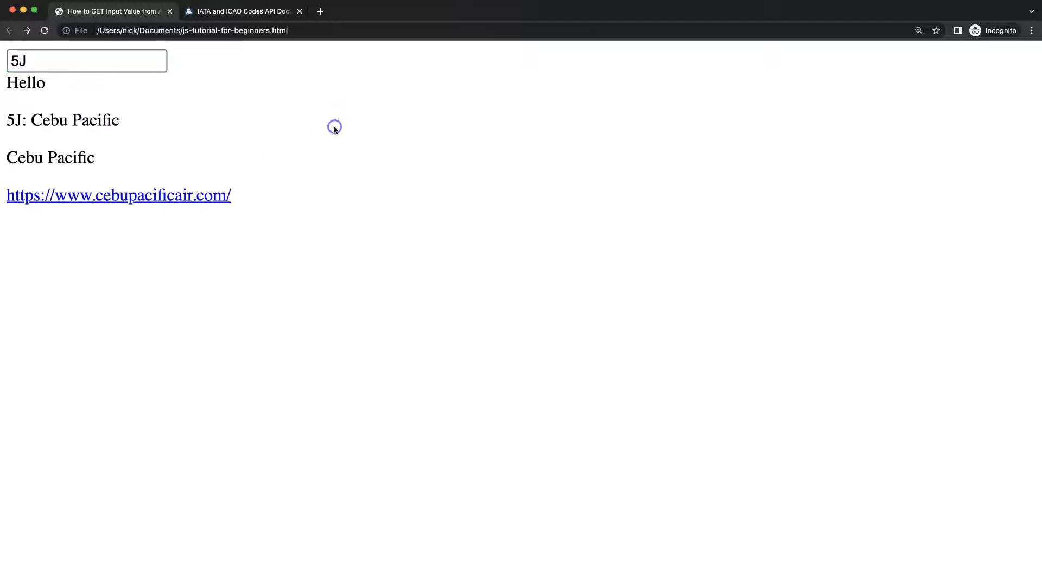
Look up airline codes Z2 then KL in the page's input to append their details
text(Z)
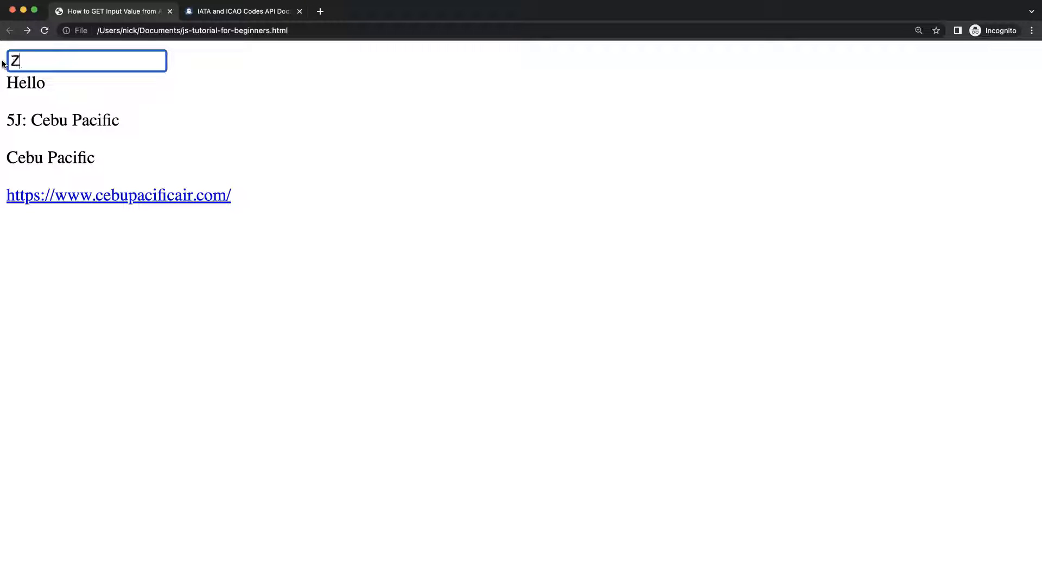
text(2)
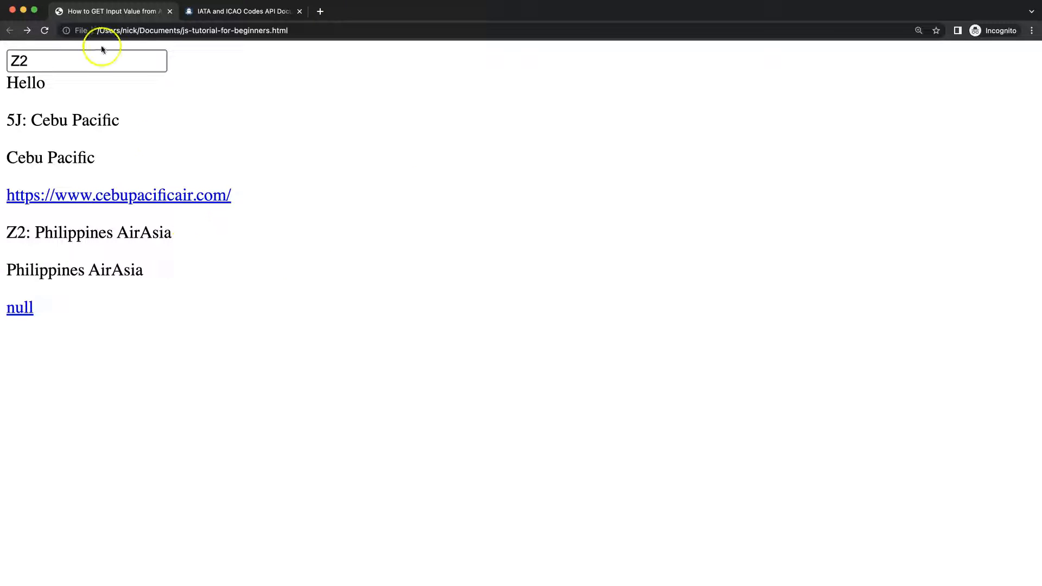
text(KL)
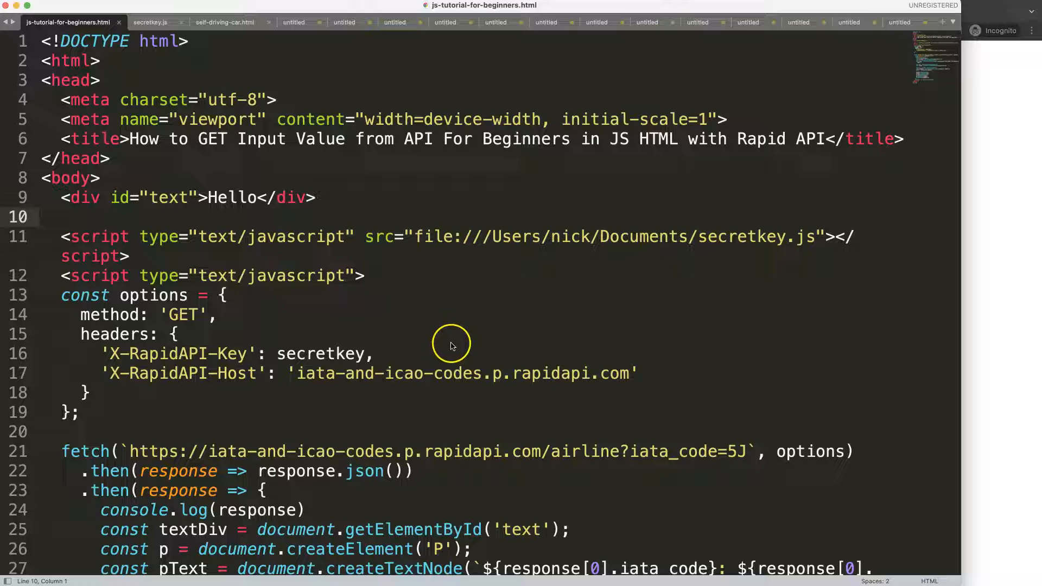
Make room above the Hello div in the body for new markup
scroll(down, 3)
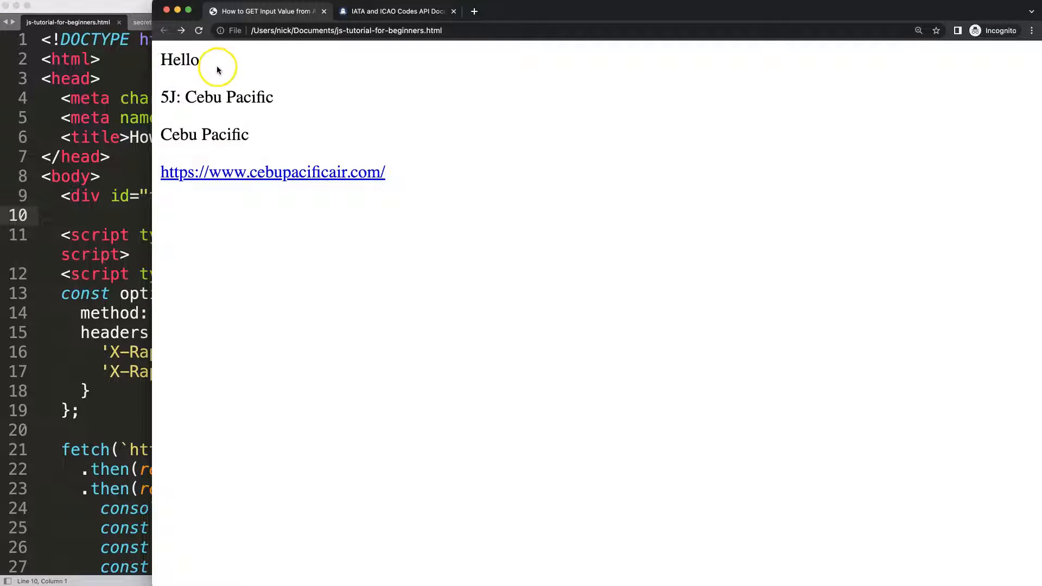
drag(160, 97, 272, 97)
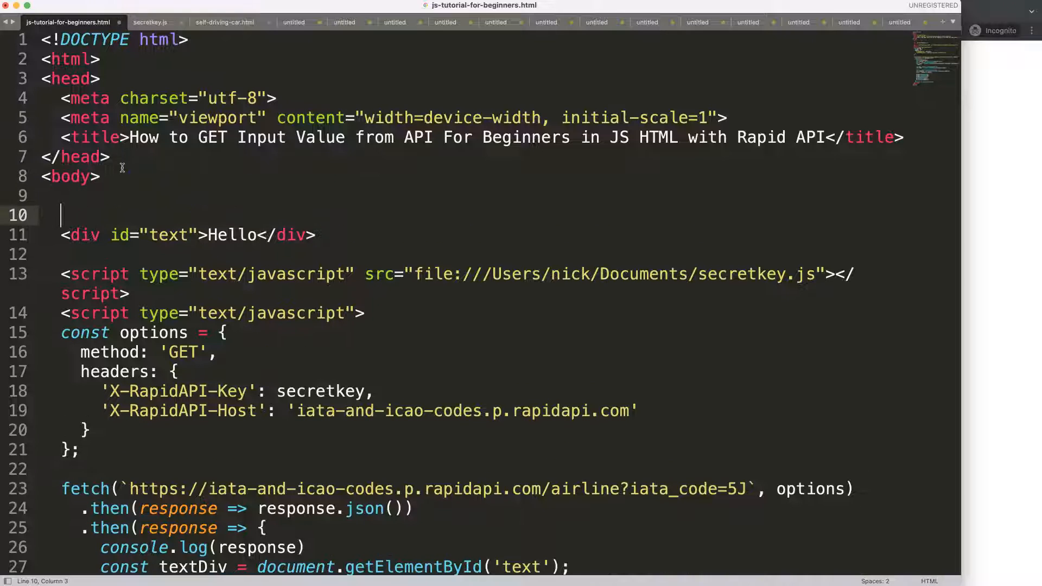
Add an <input id="airlineCode"> element above the Hello div
text(<)
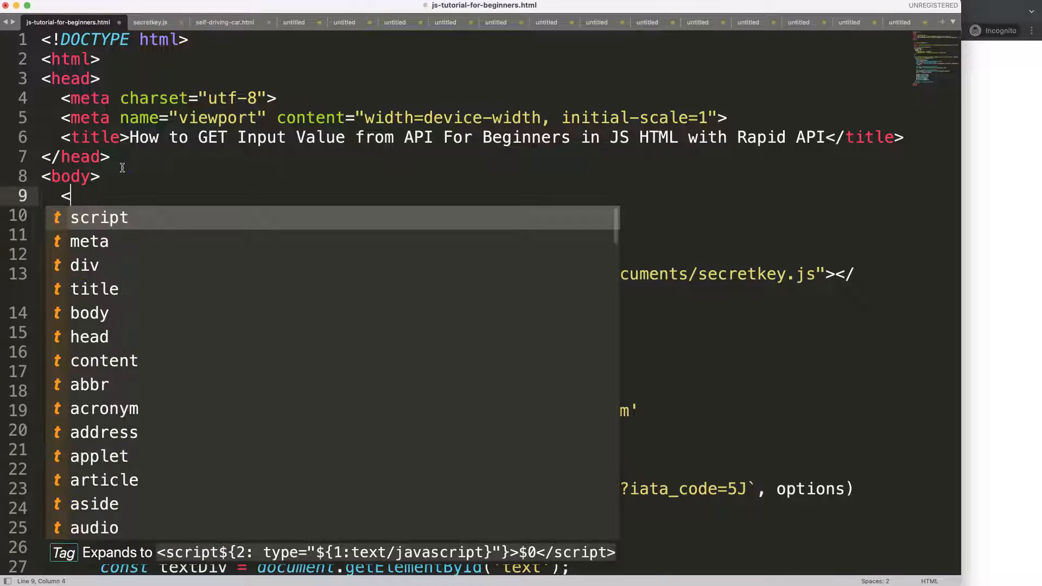
text(input id=)
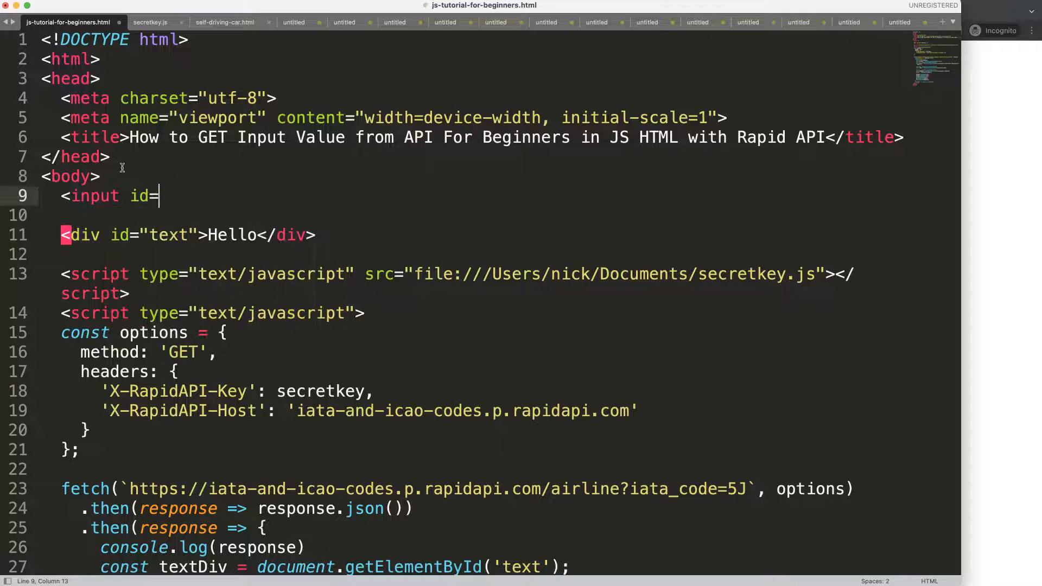
text("airlin")
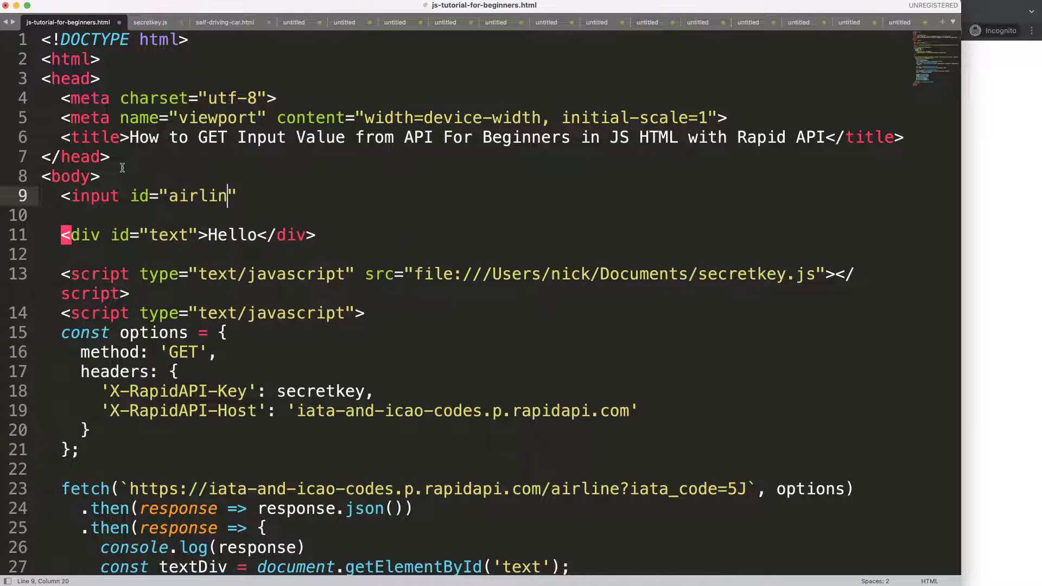
text(eCode)
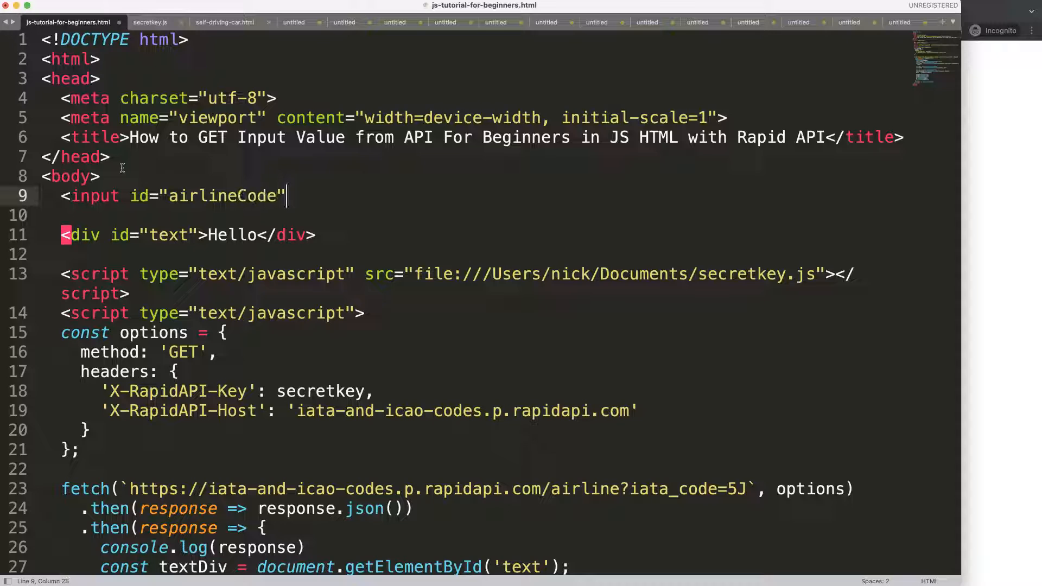
text(>)
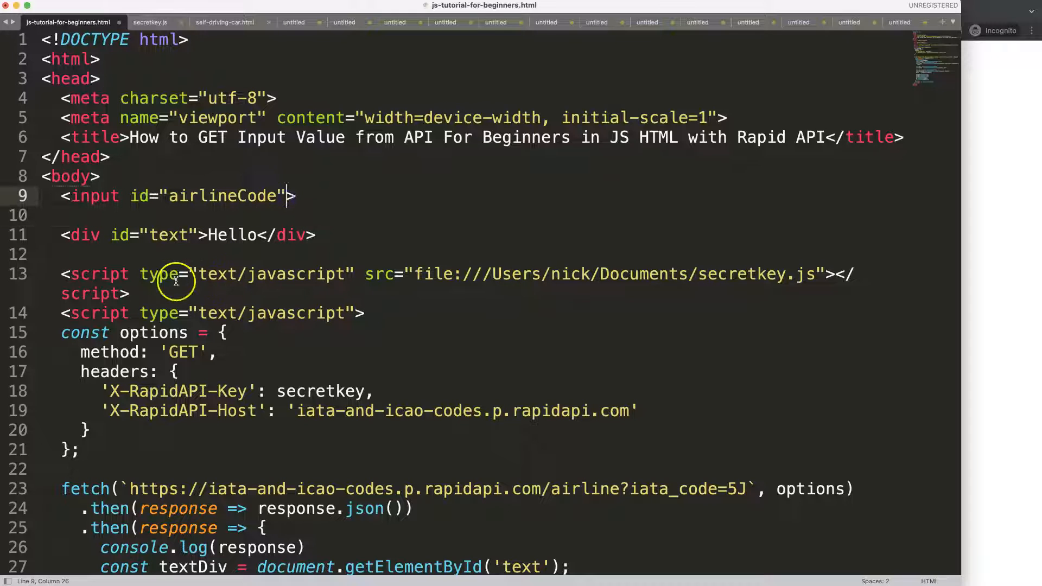
Give the airlineCode input a default value="5J"
scroll(down, 3)
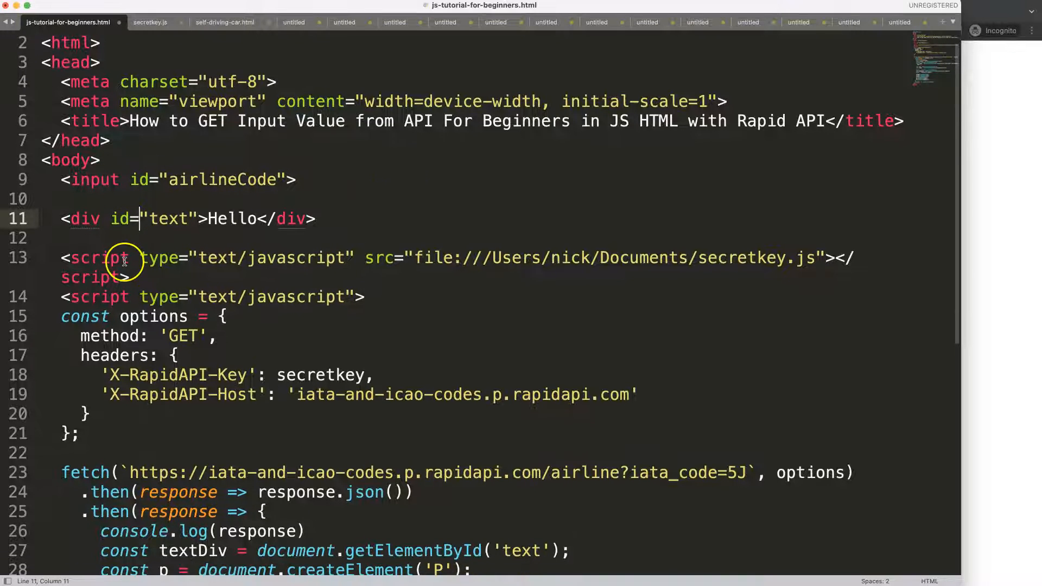
scroll(down, 3)
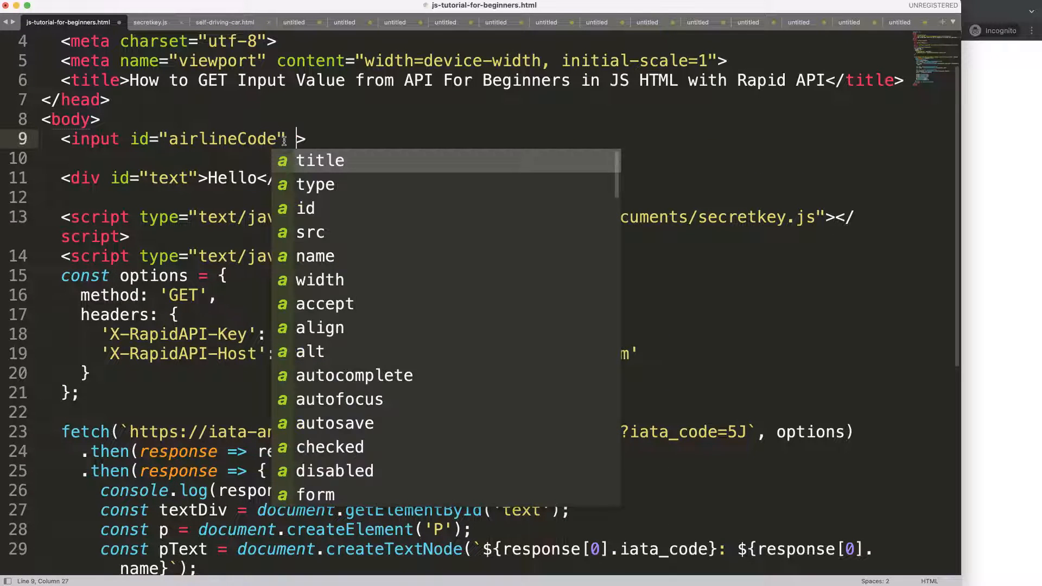
text(value=)
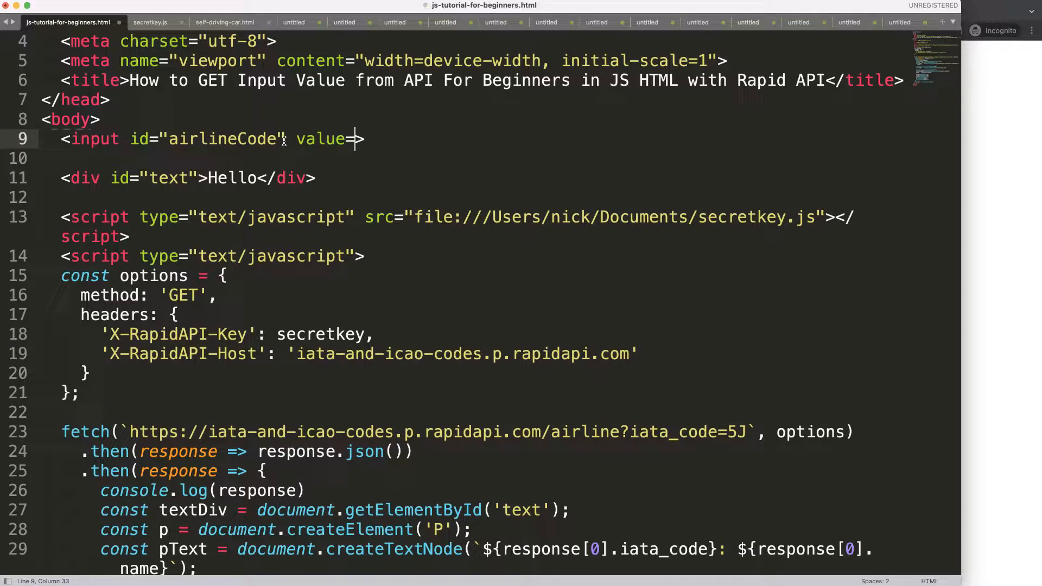
text("")
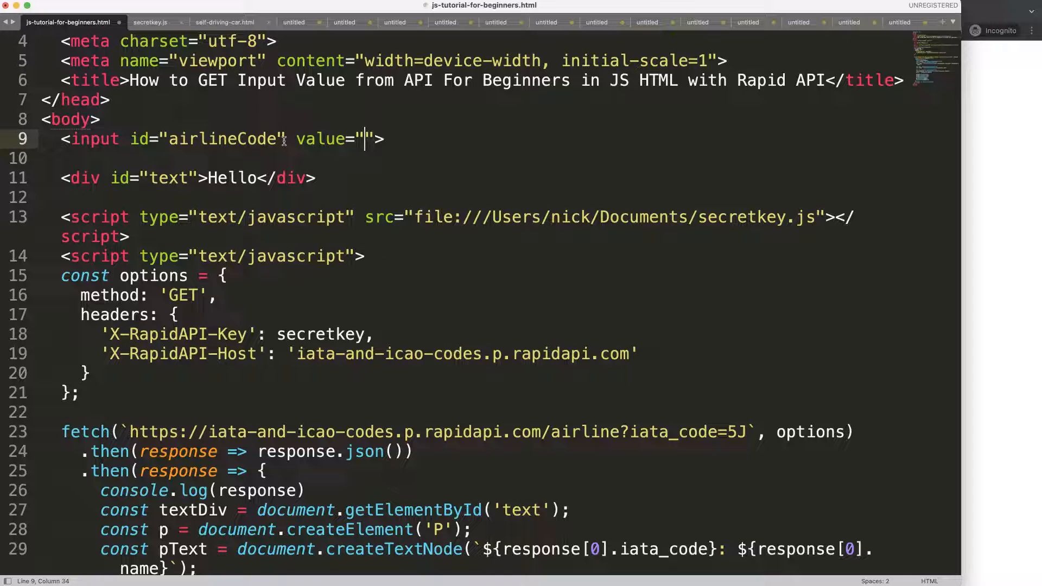
text(5J)
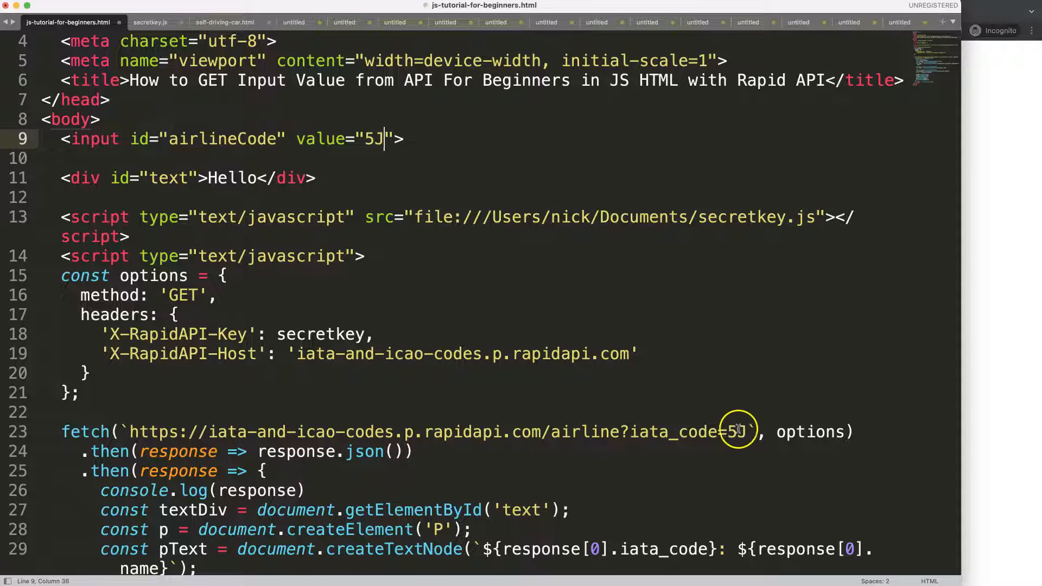
click(178, 139)
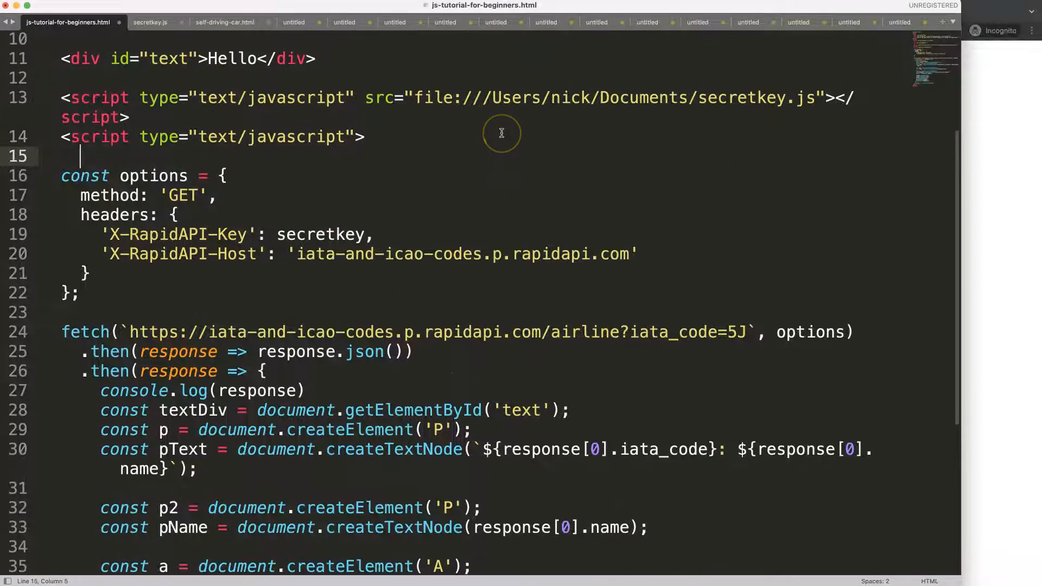
Declare const airlineCode reading the airlineCode element's .value in the script
text(const)
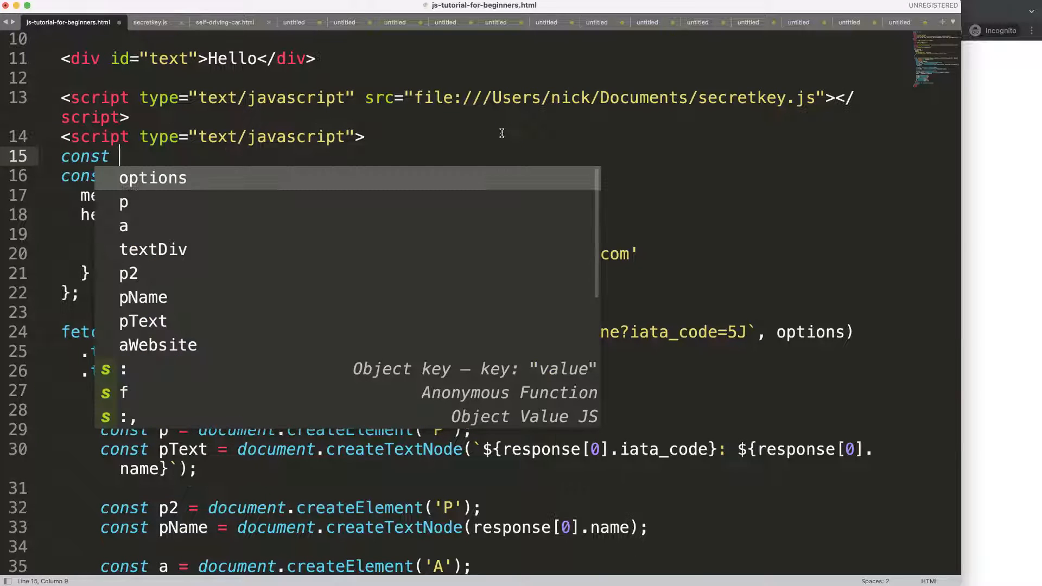
text(do)
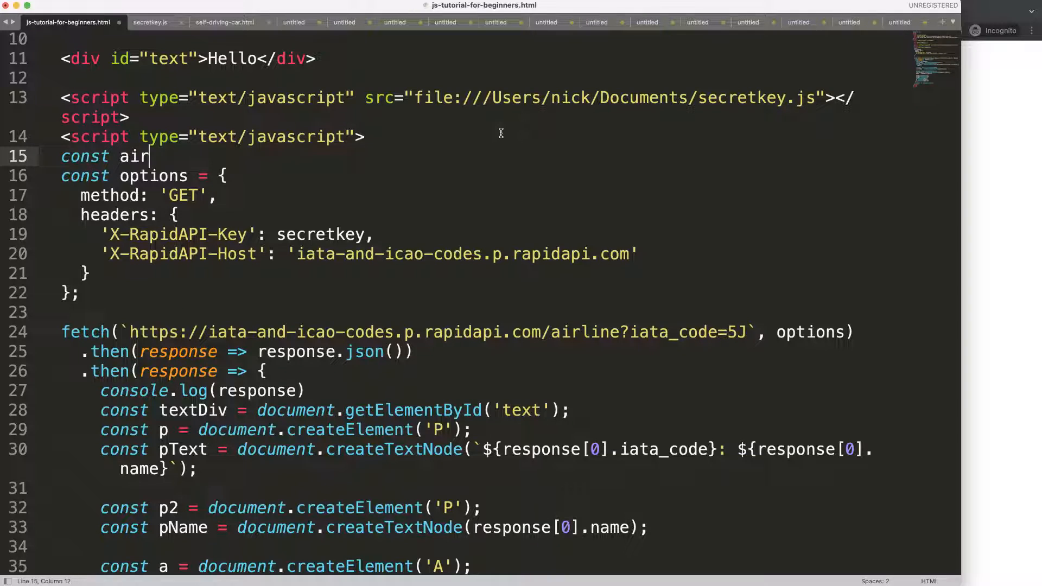
text(line)
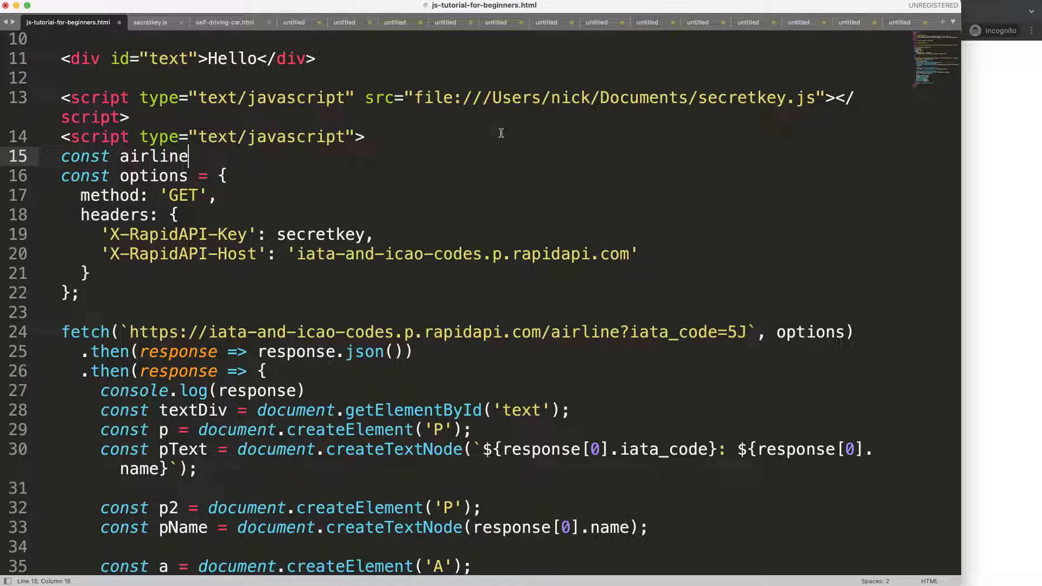
text(Code =)
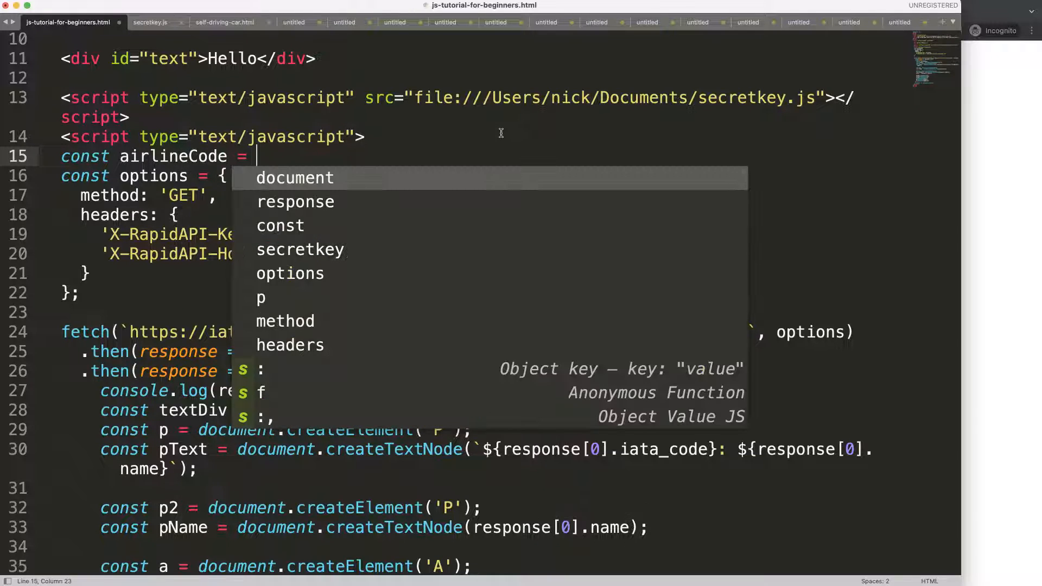
text(document.getElementsByTagName(''))
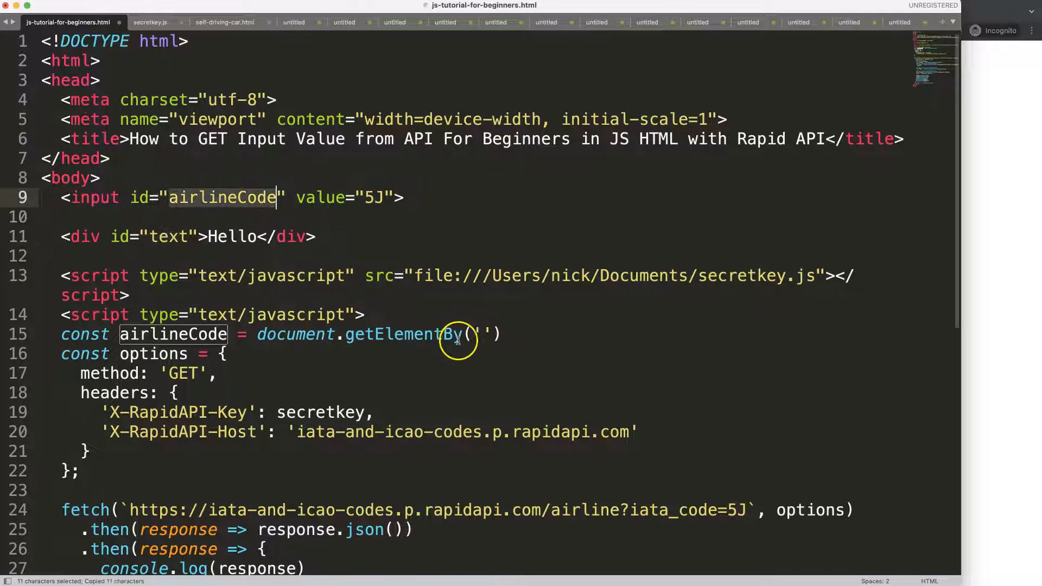
text(airlineCode').v)
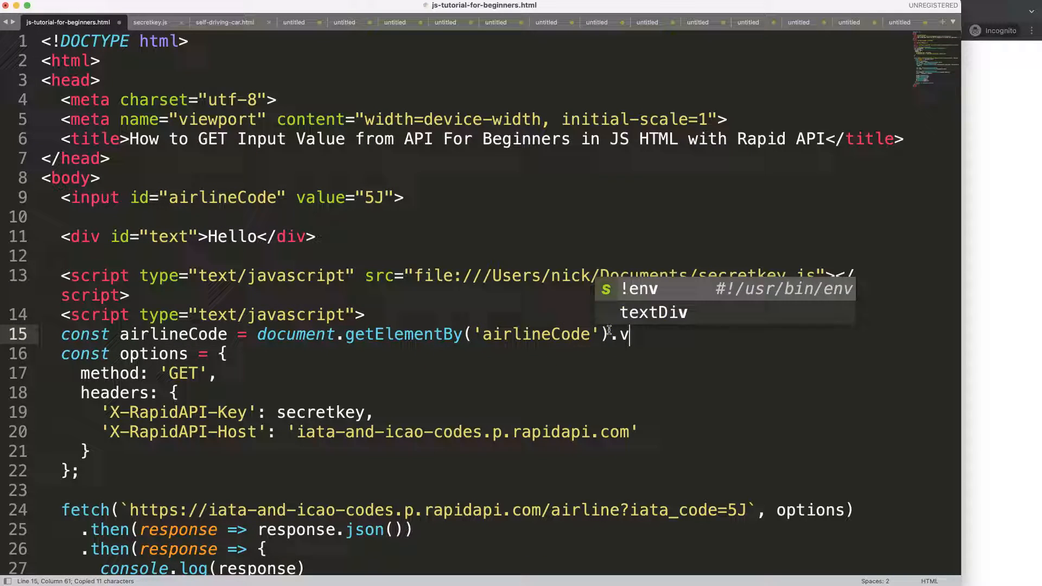
text(alue;)
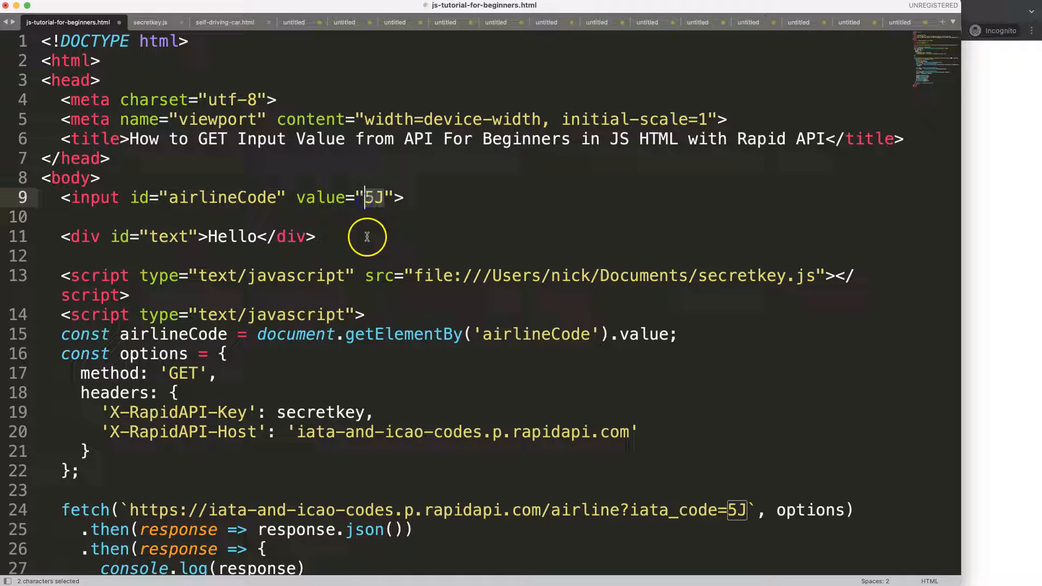
Replace the hardcoded 5J in the fetch URL with ${airlineCode}
double_click(172, 334)
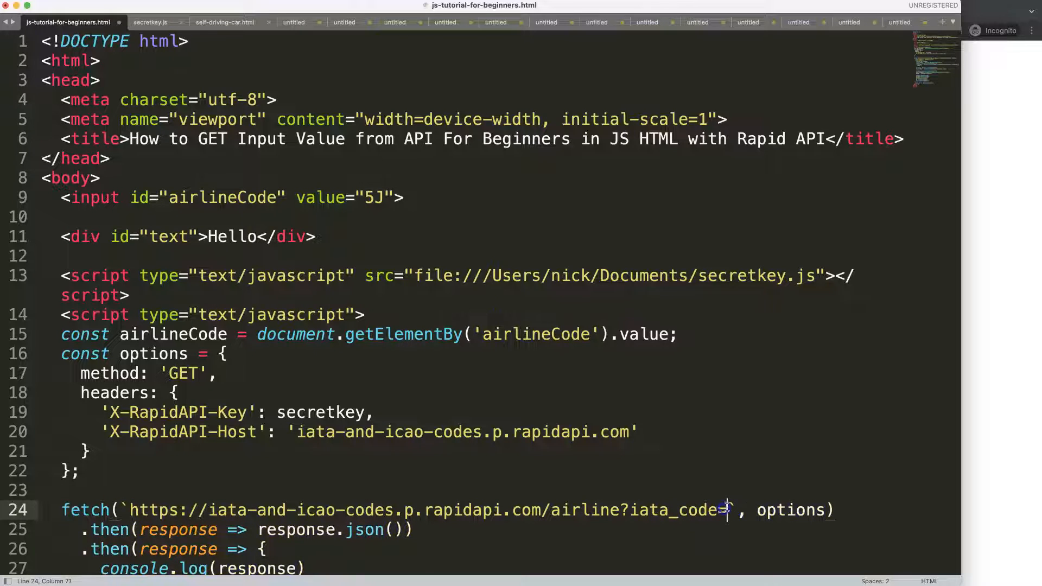
text(${})
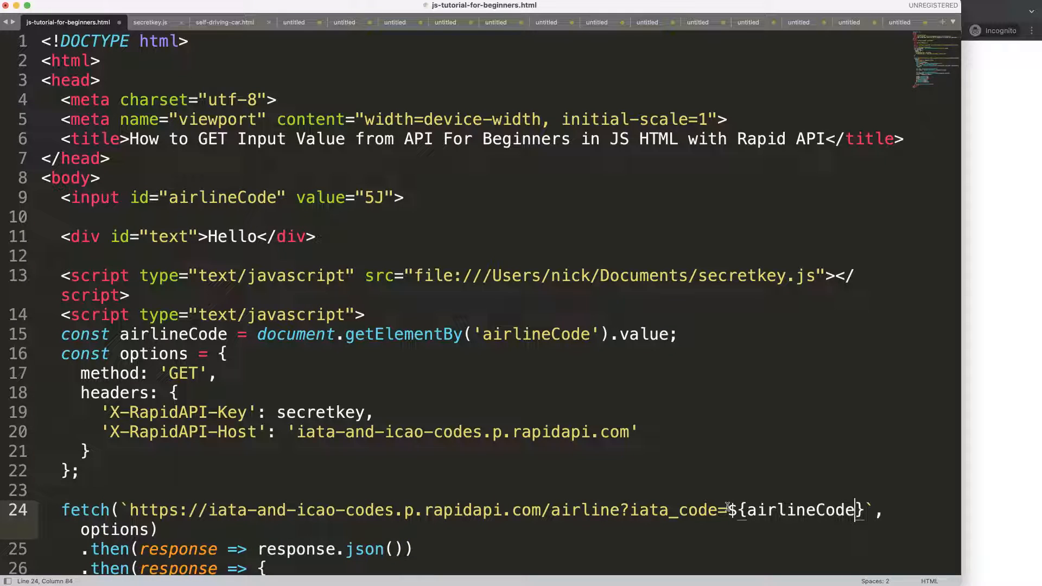
click(159, 510)
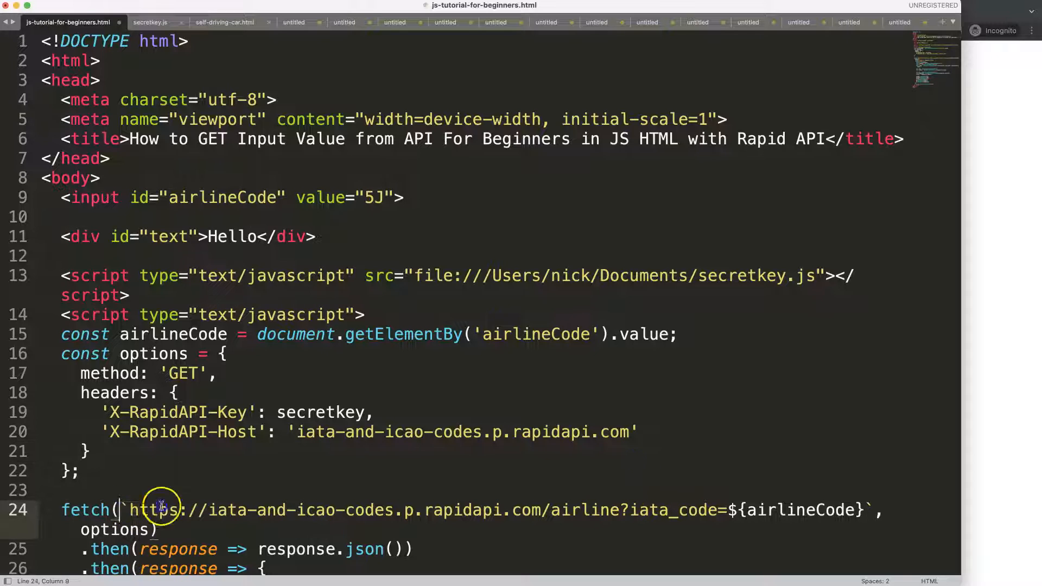
scroll(down, 3)
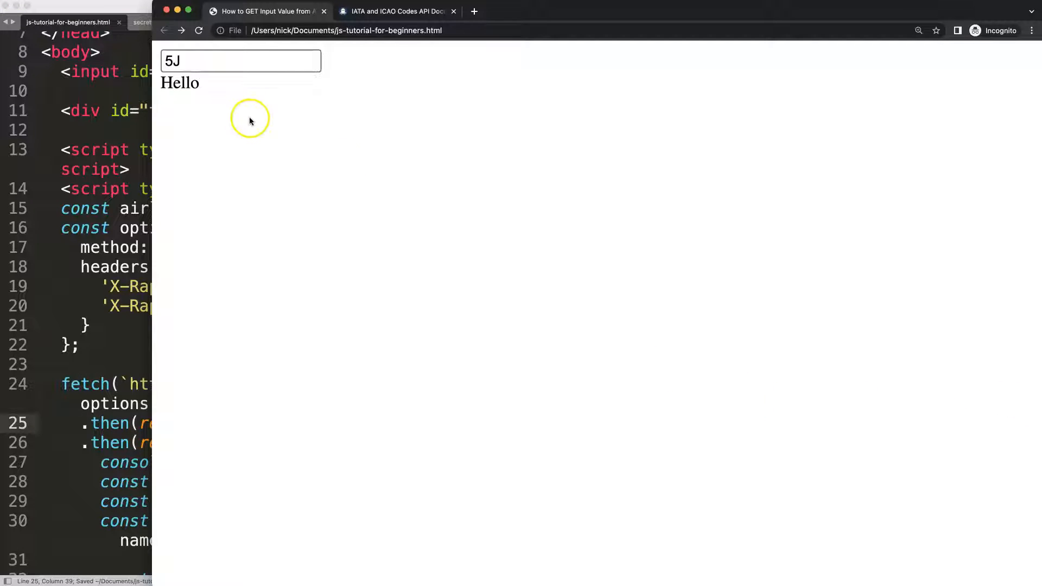
Correct the lookup to getElementById and retest the 5J input value
click(240, 60)
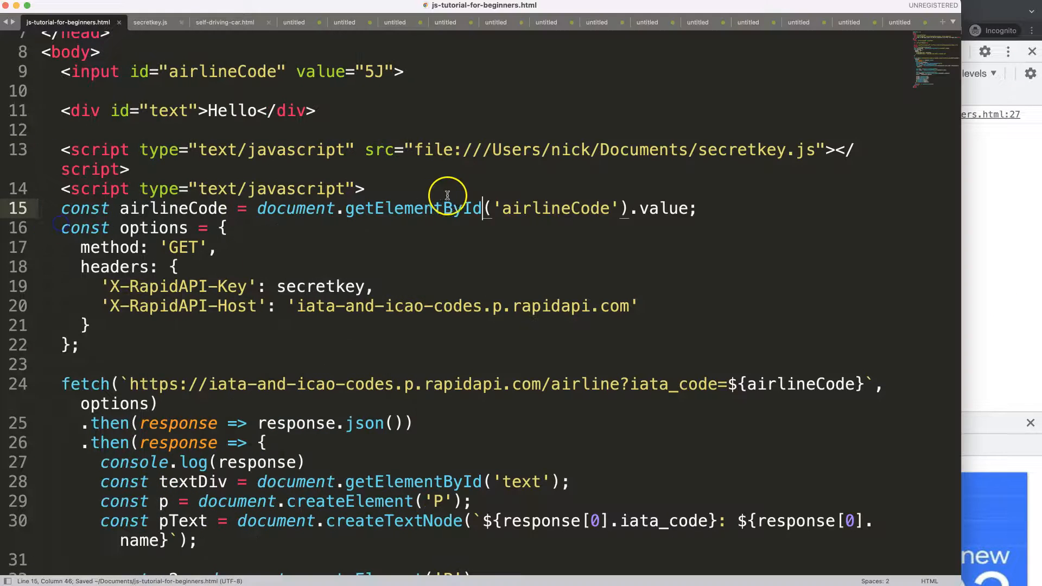
double_click(369, 71)
text(K)
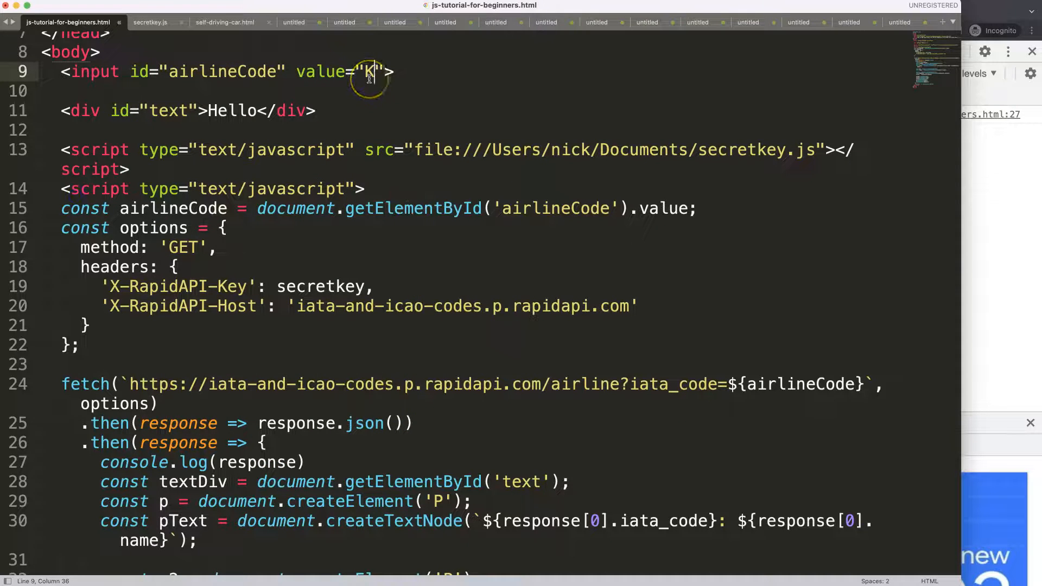
text(5J)
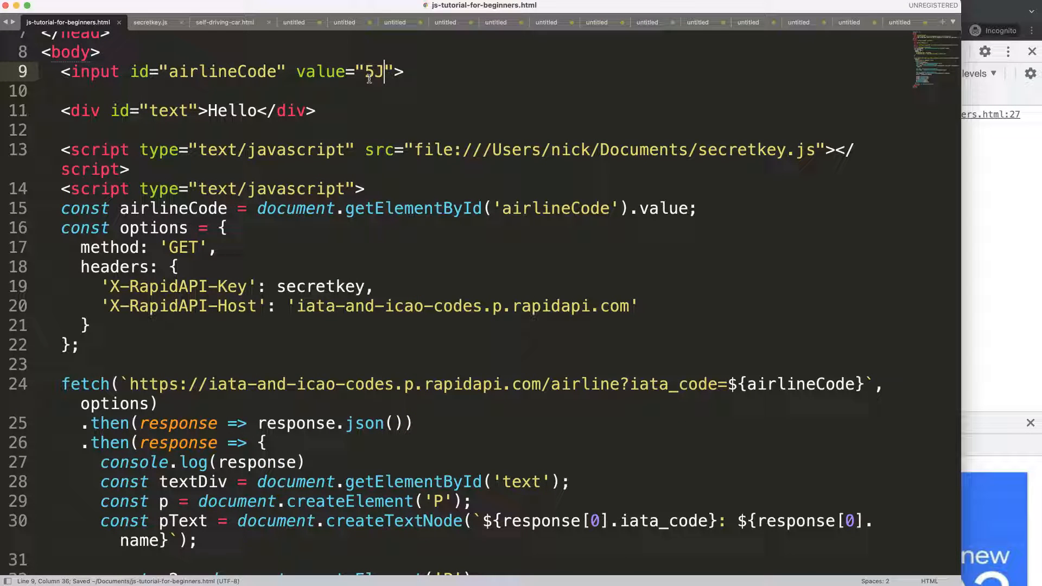
scroll(down, 3)
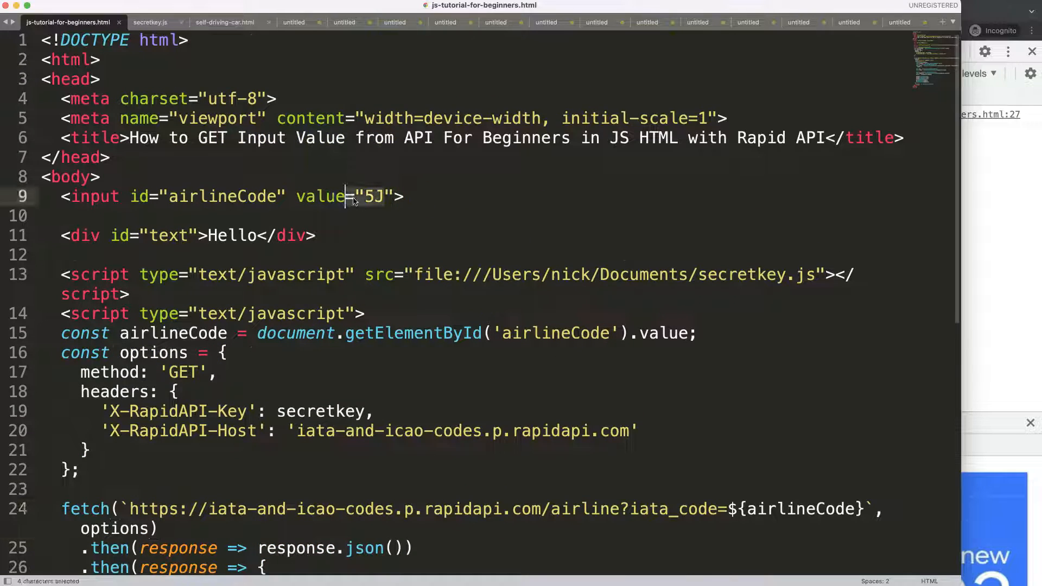
Begin an onchange attribute on the airlineCode input tag
click(41, 216)
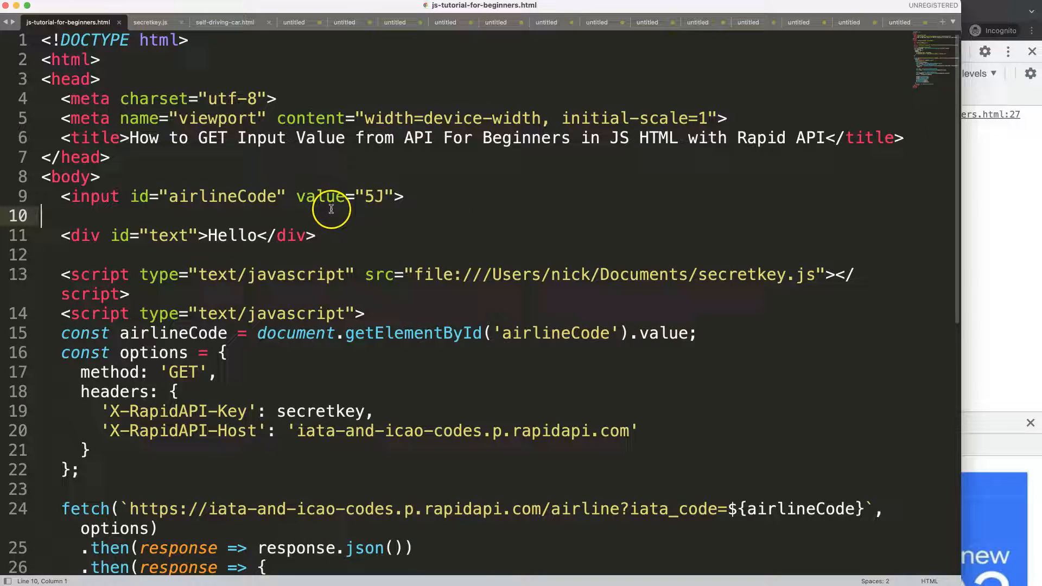
mouse_move(193, 192)
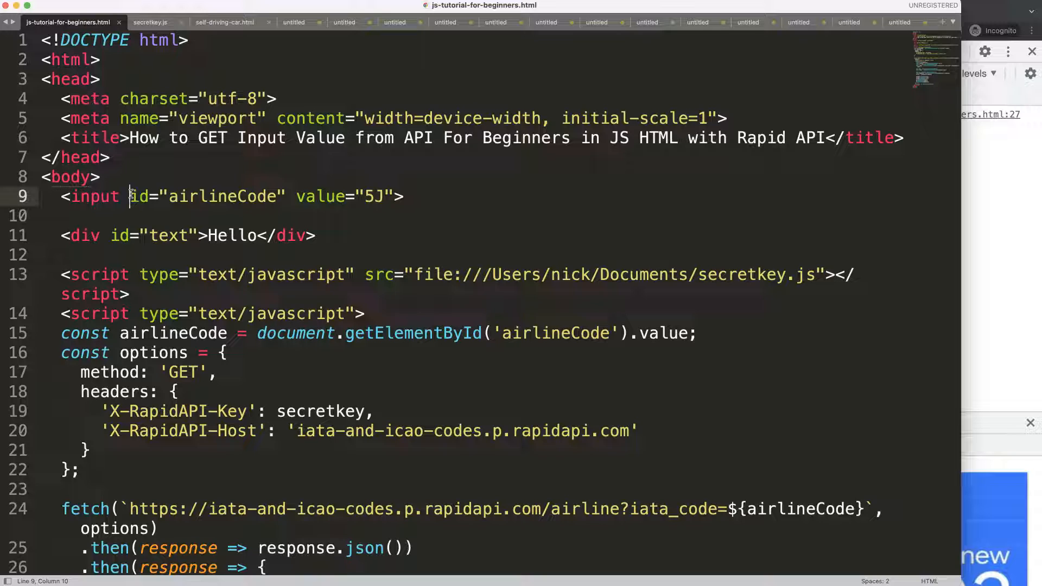
text(oncha)
text(KL)
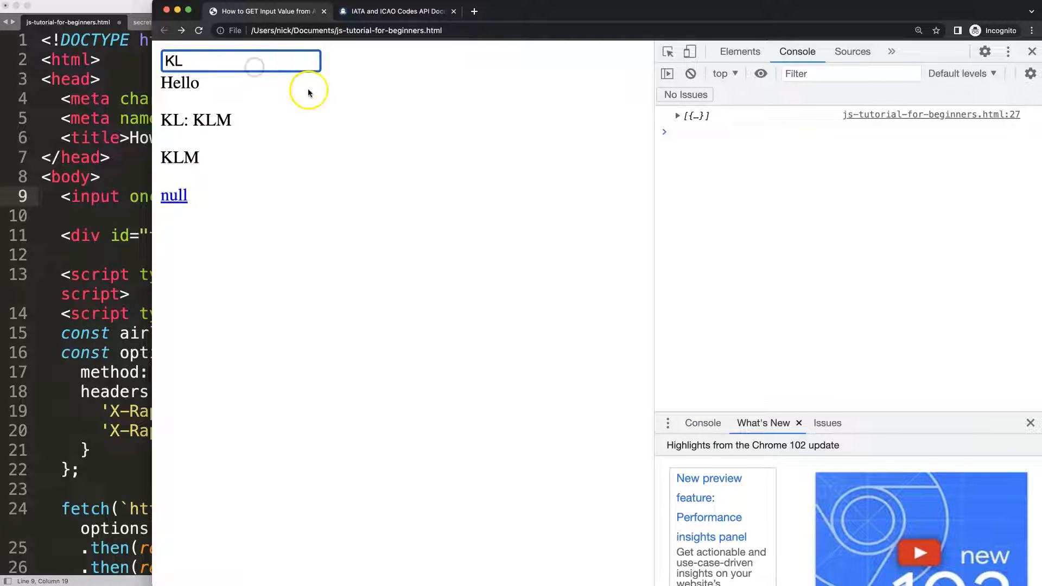
text(dfsdf)
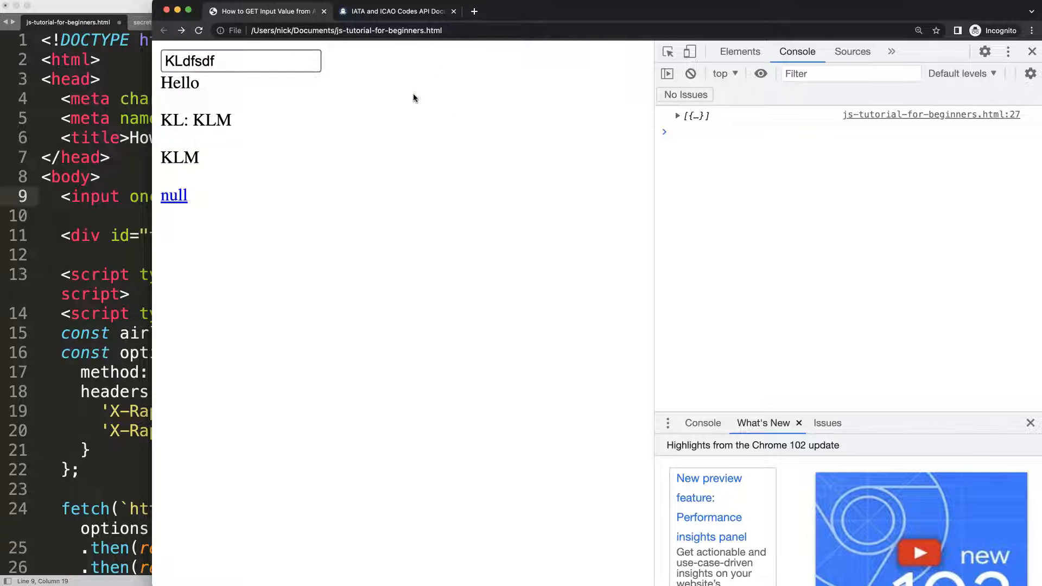
mouse_move(276, 139)
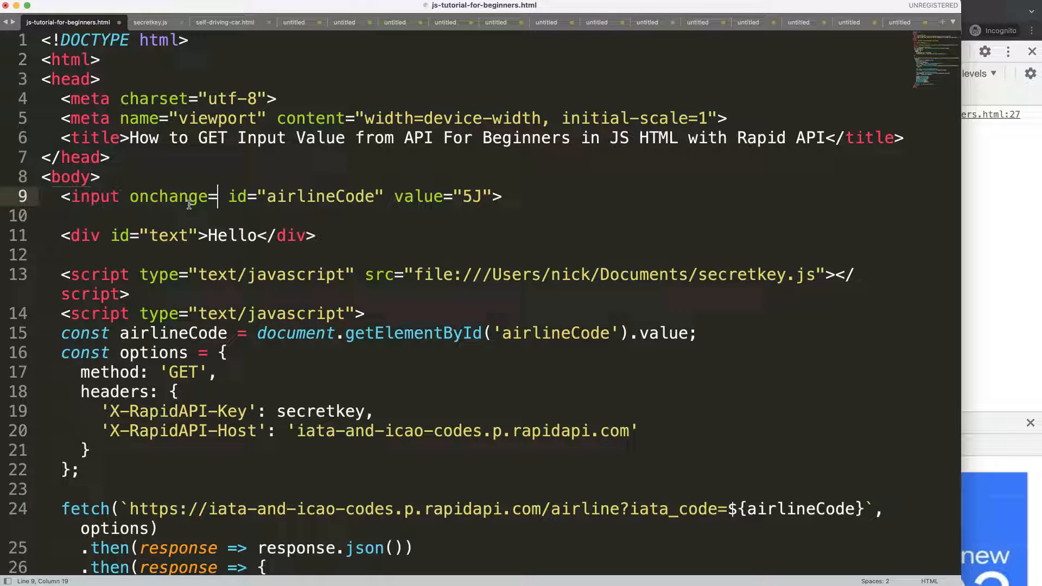
Set the input's onchange value to 'getAirline(this)'
text(')
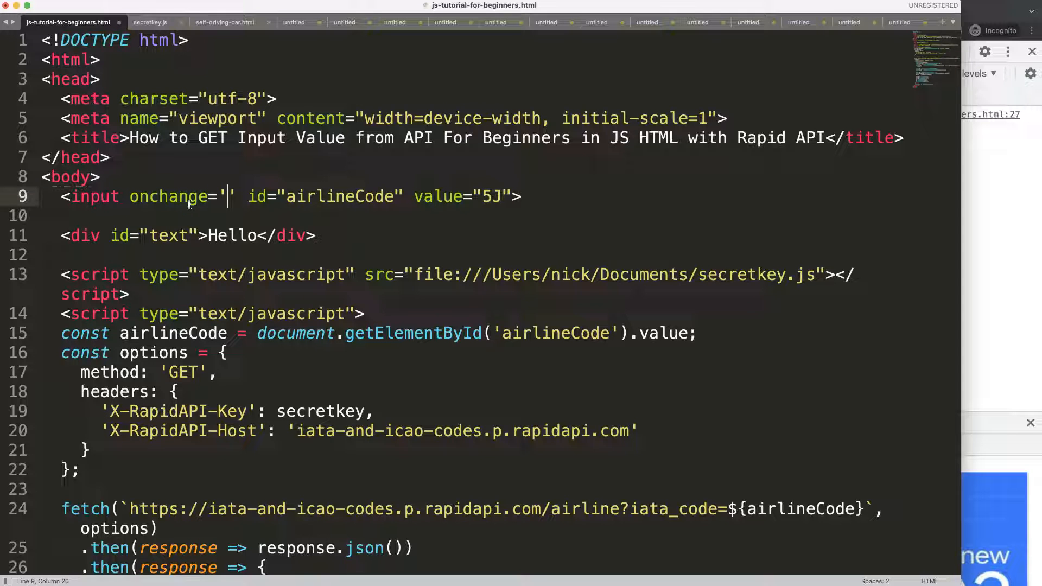
text(get")
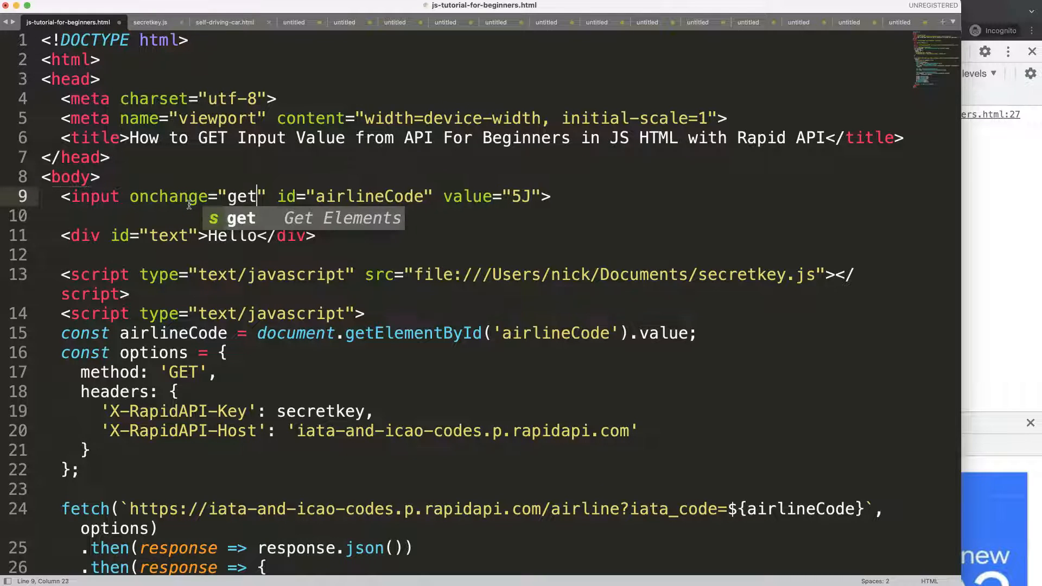
text(Airl)
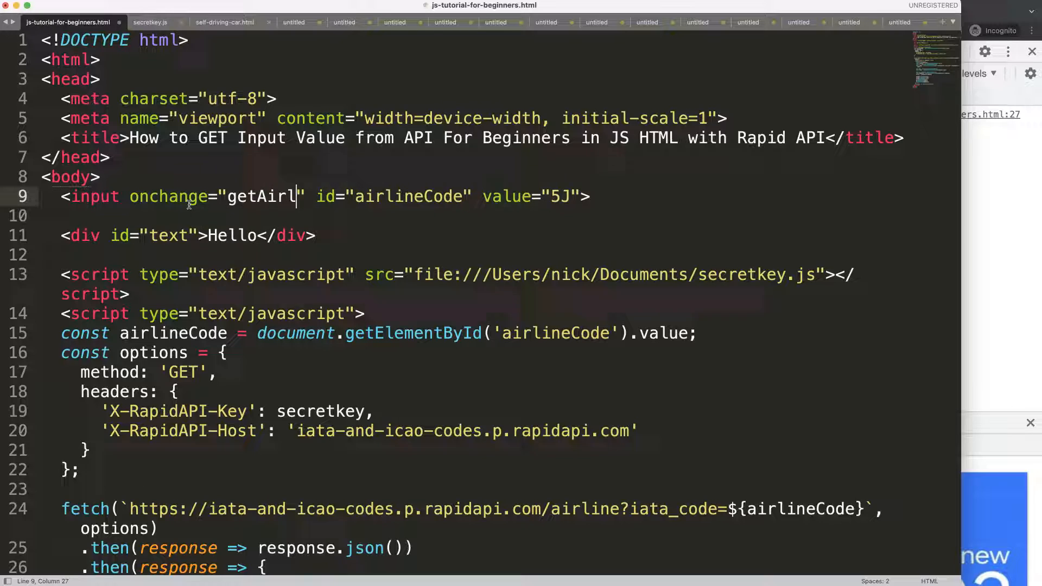
text(ine())
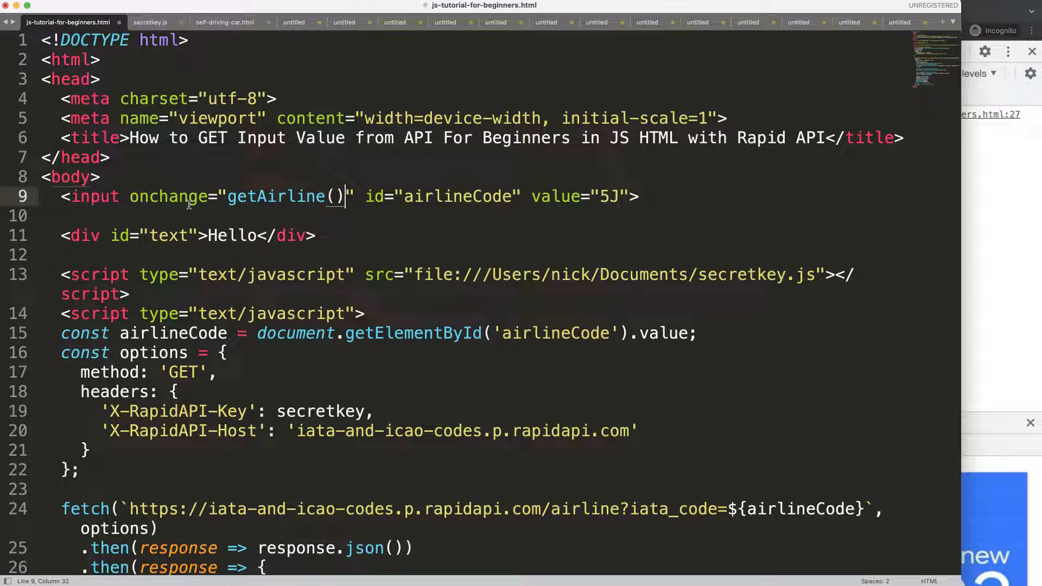
text(this)
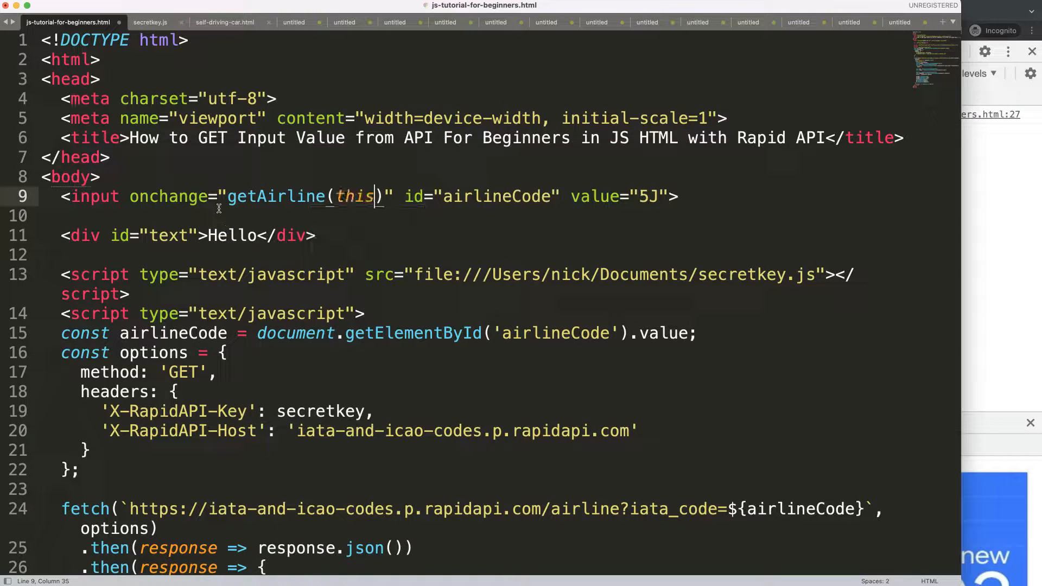
key(Backspace)
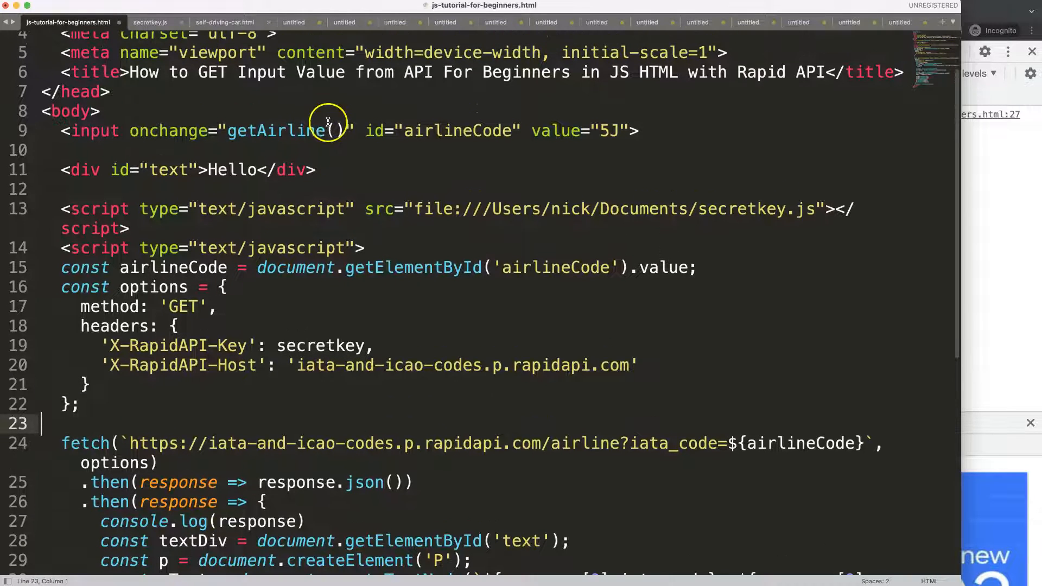
text(tis)
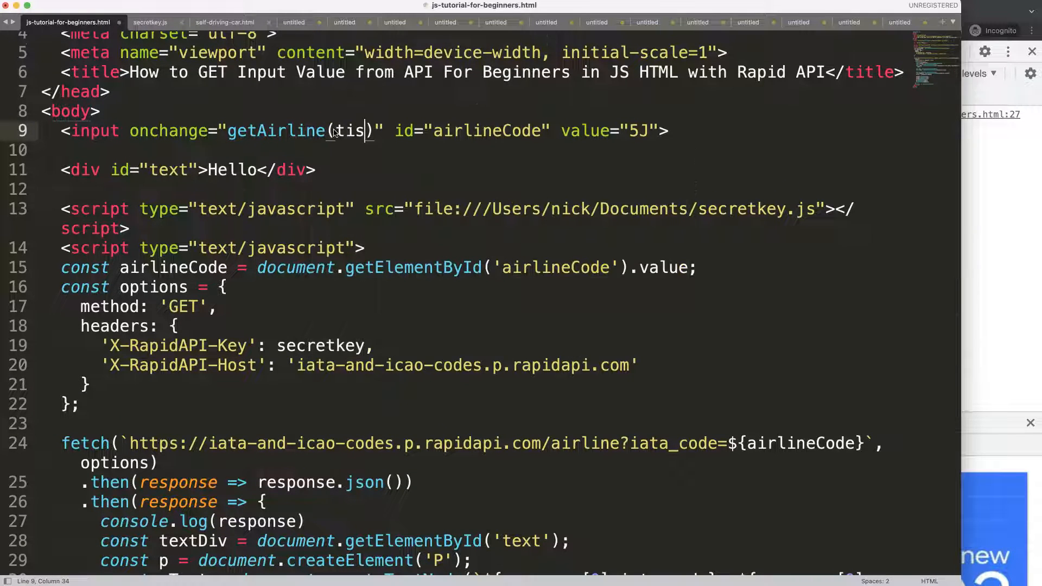
text(h)
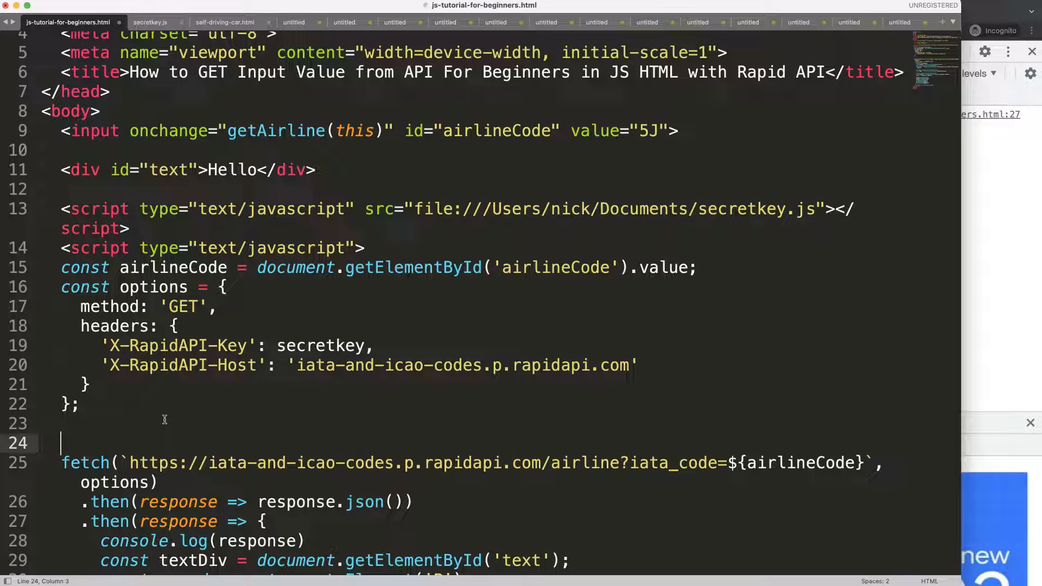
Wrap the fetch chain inside a new function getAirline(input) {
text(function get)
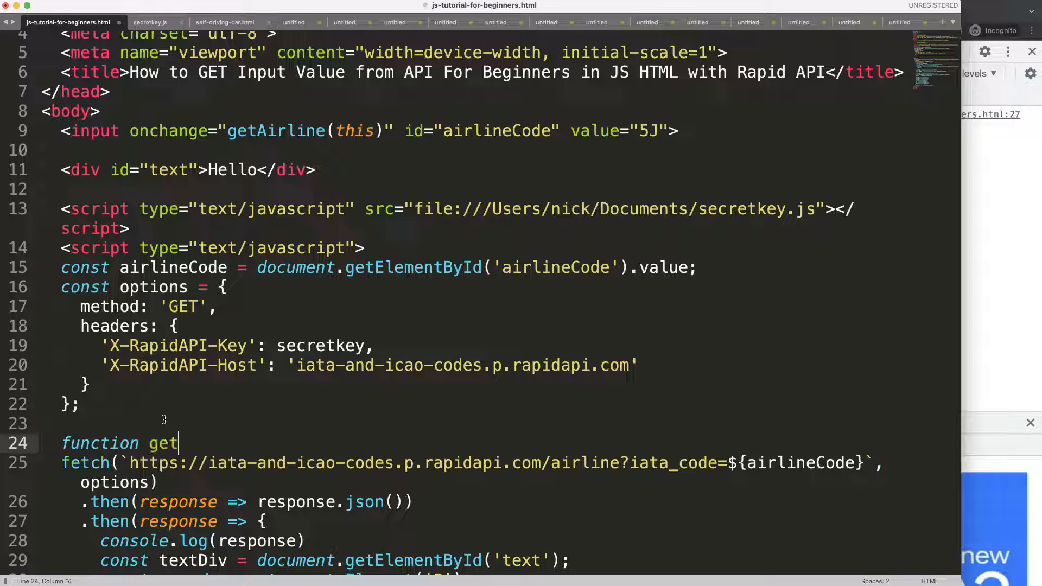
text(Aline)
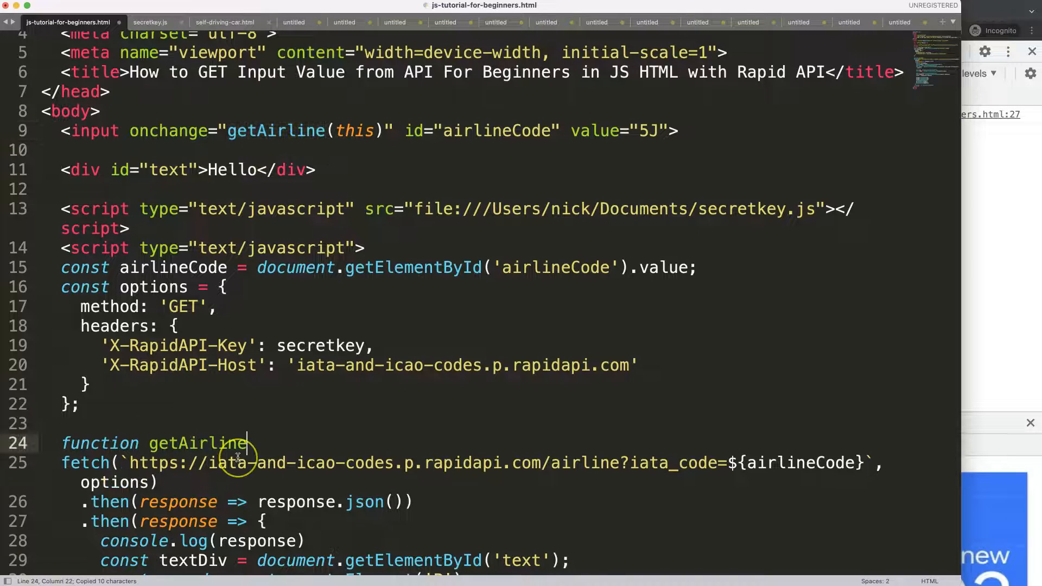
text(()
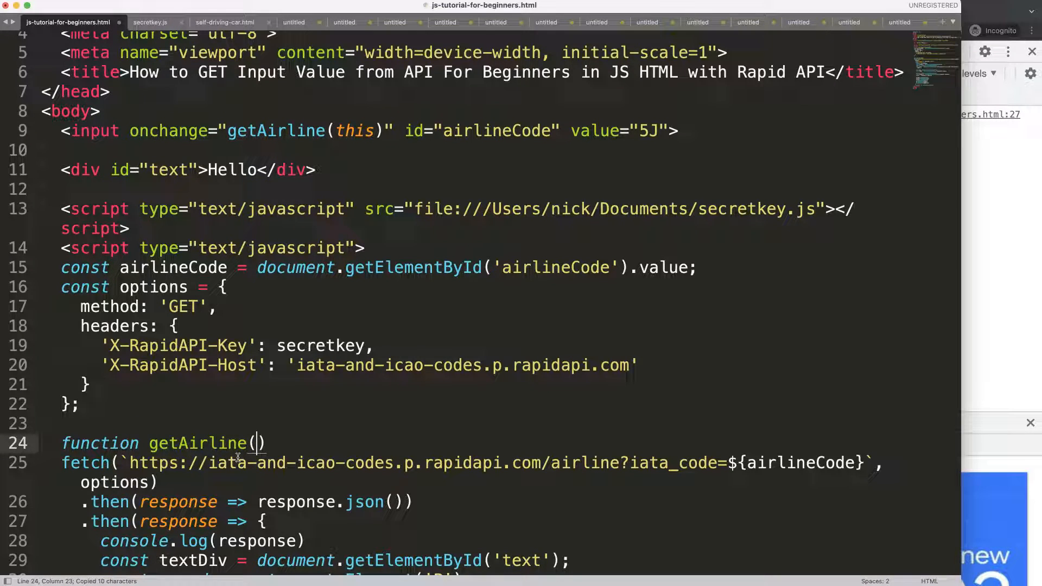
text(inp)
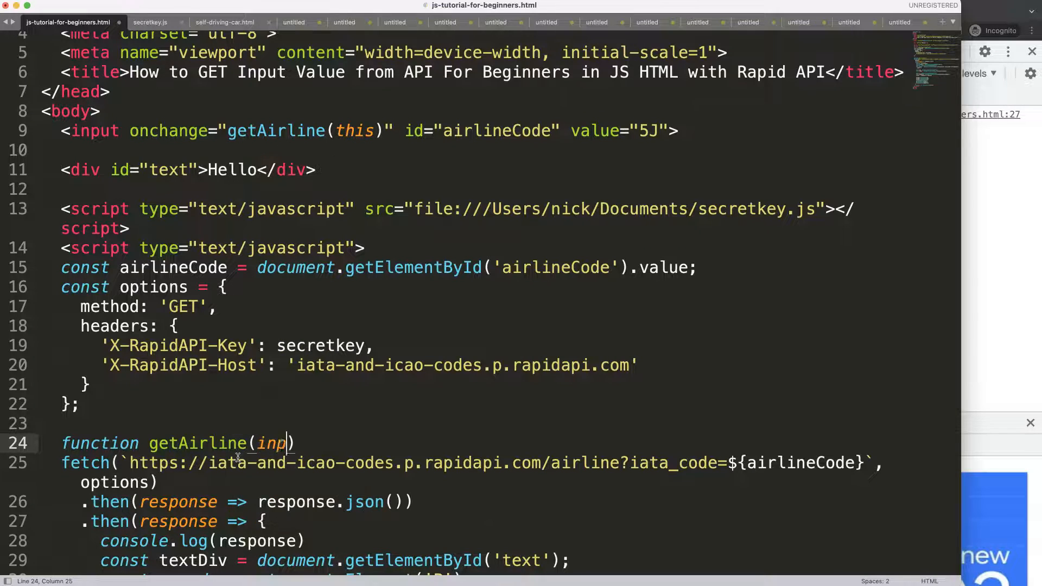
text(ut) {)
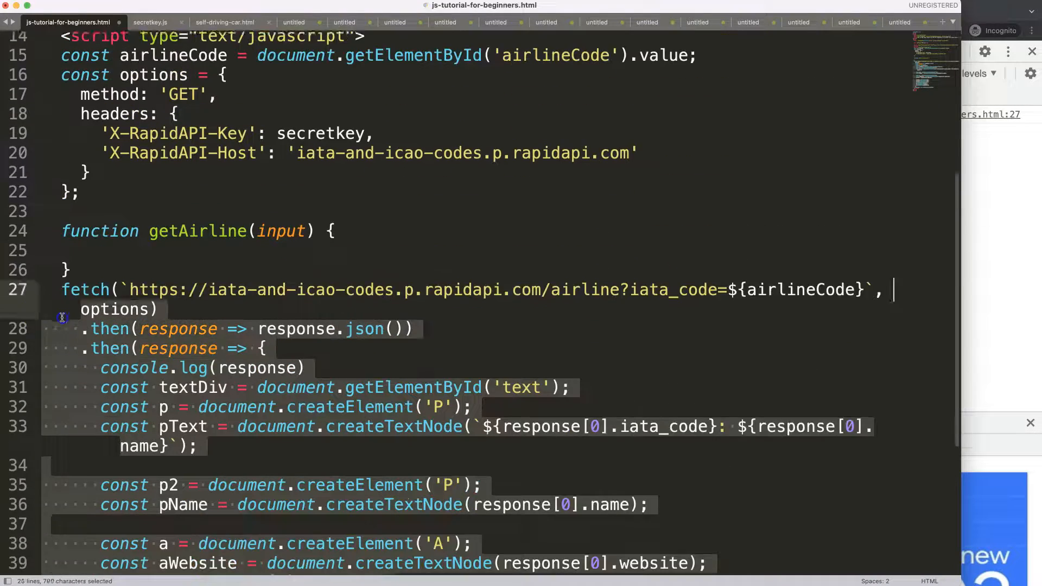
key(cmd+x)
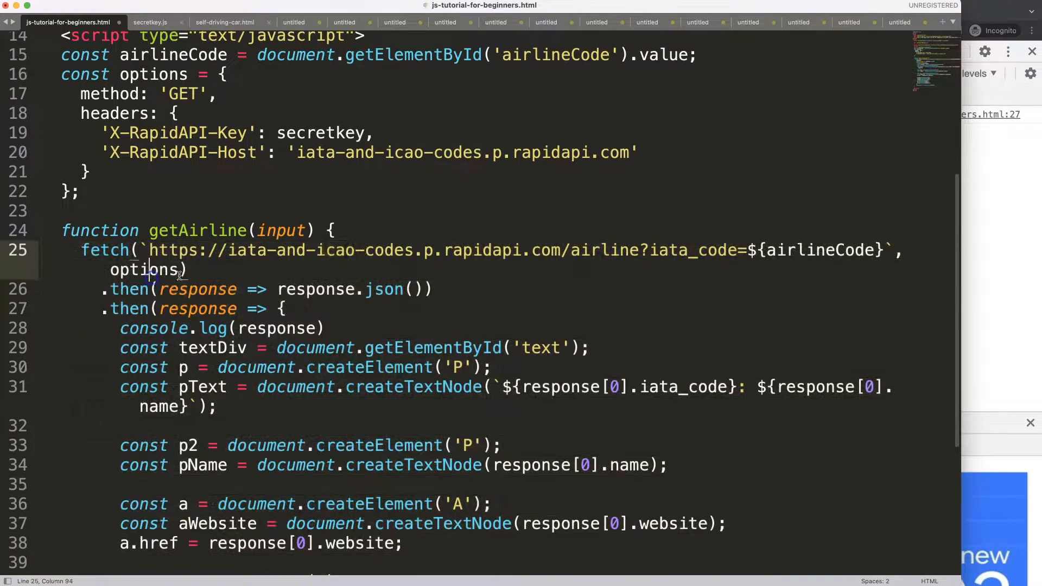
Add console.log(input) as the first line of getAirline
key(enter)
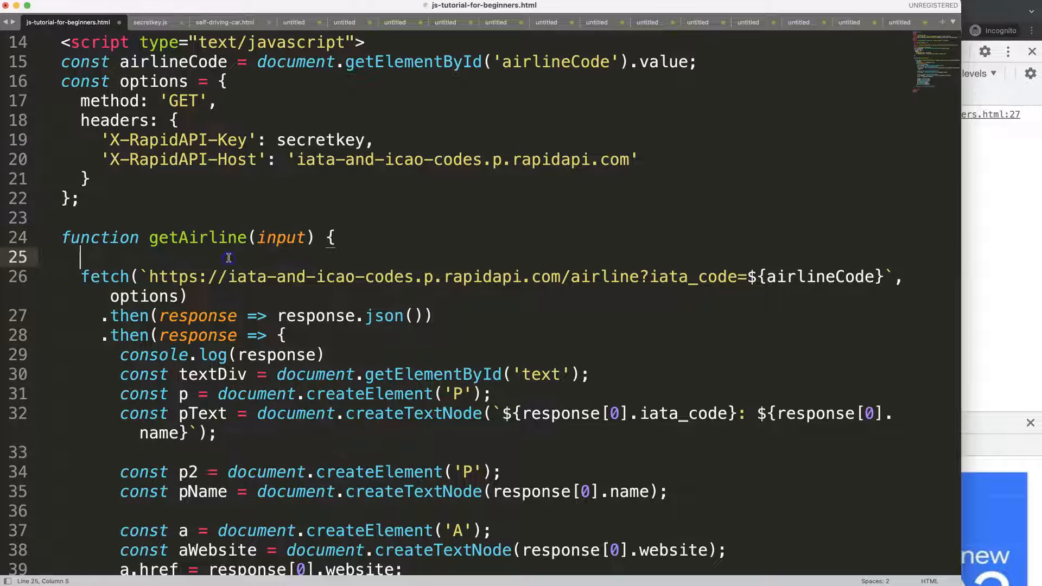
text(consol.elog)
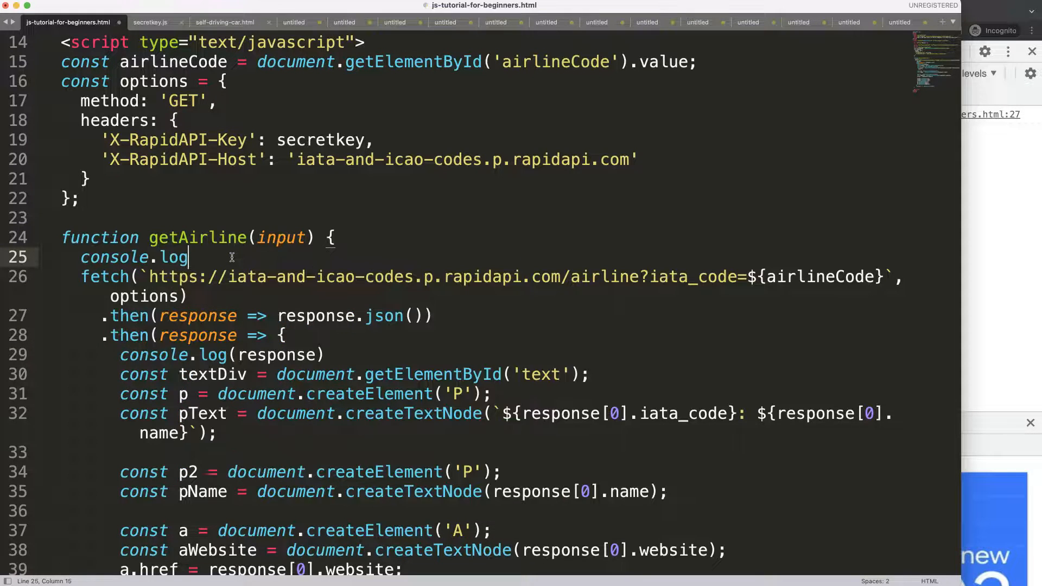
text((input))
text(5J)
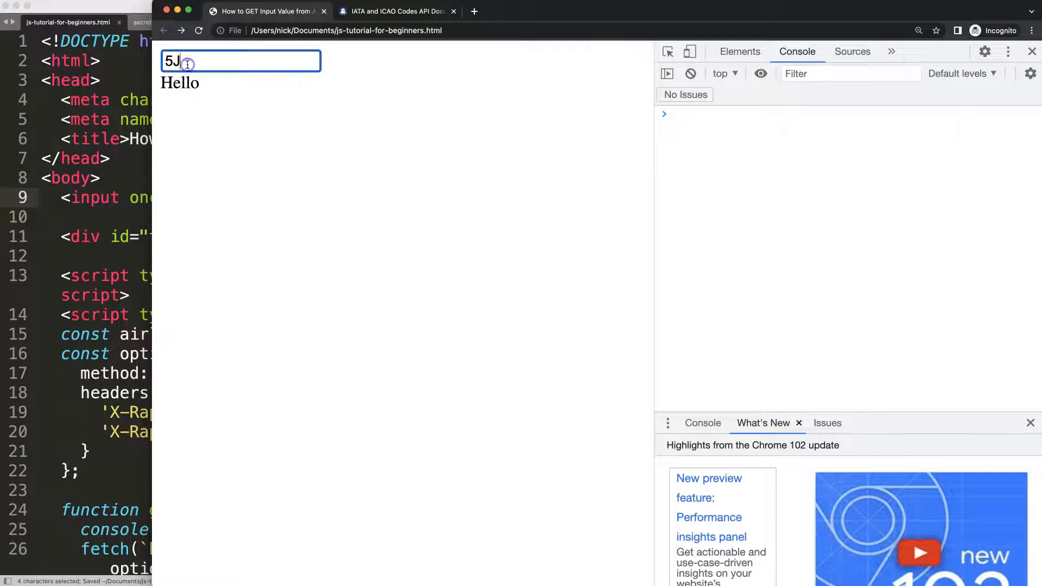
Enter KL in the input and commit it to fire the onchange lookup
text(KL)
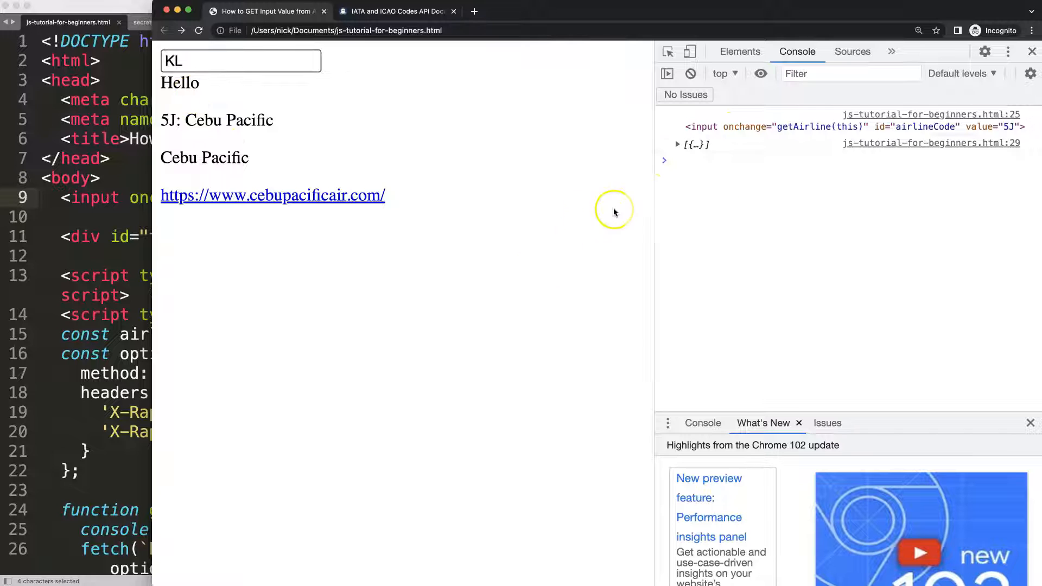
click(677, 144)
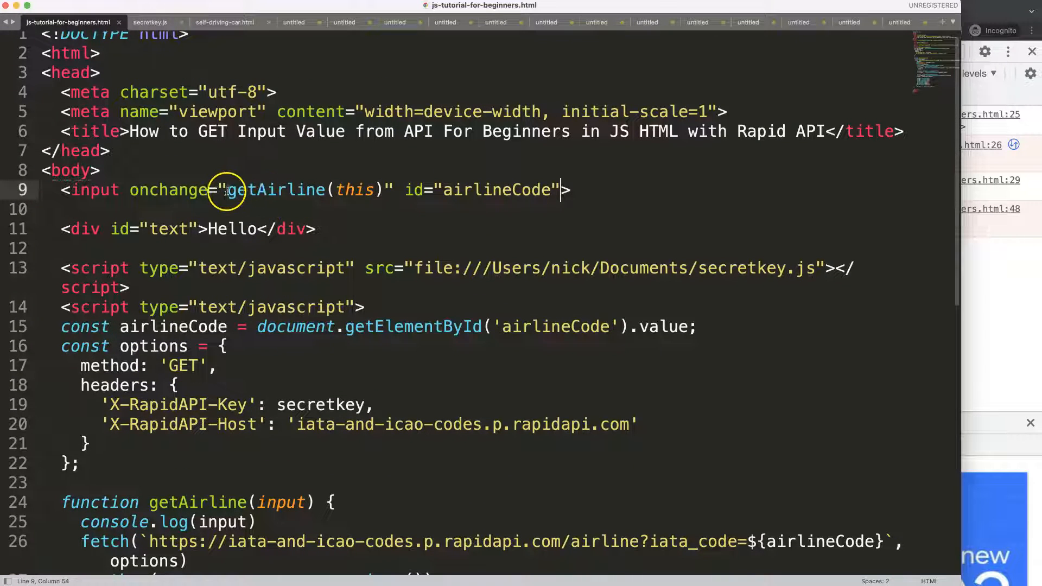
Drop the preset 5J value and log input.value instead of input in getAirline
double_click(495, 190)
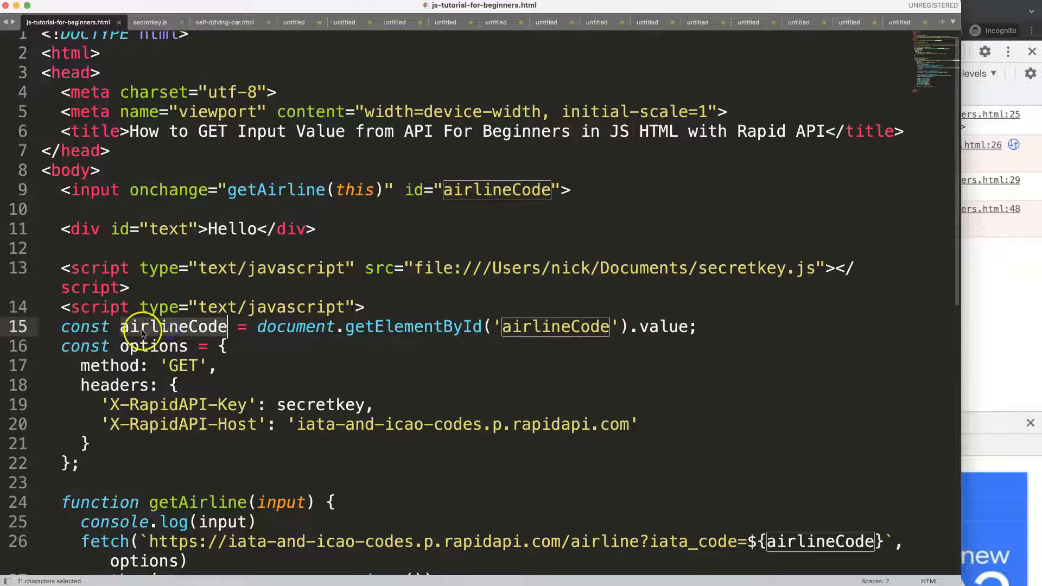
scroll(down, 3)
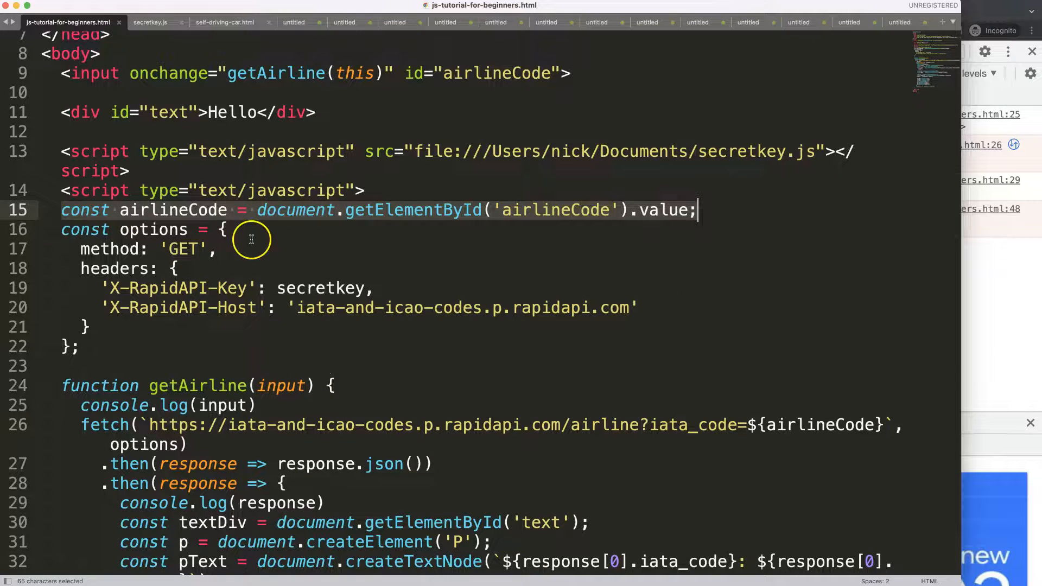
double_click(172, 210)
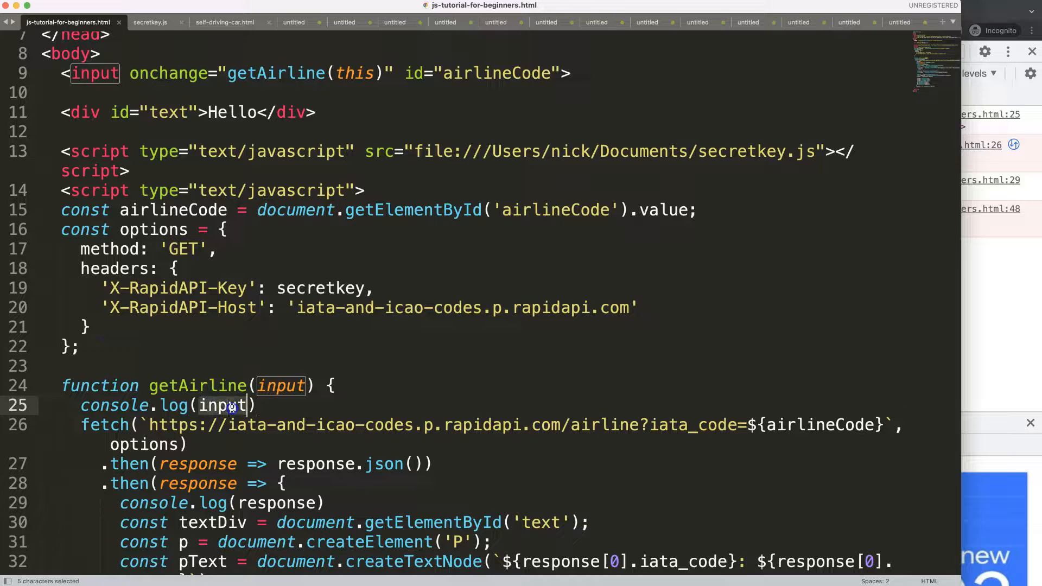
click(239, 405)
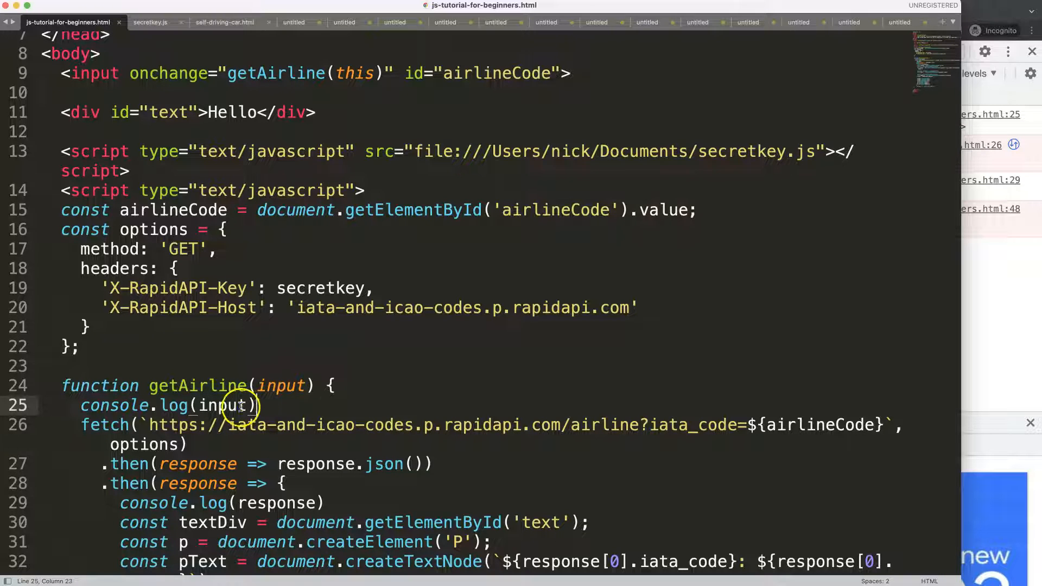
text(.value)
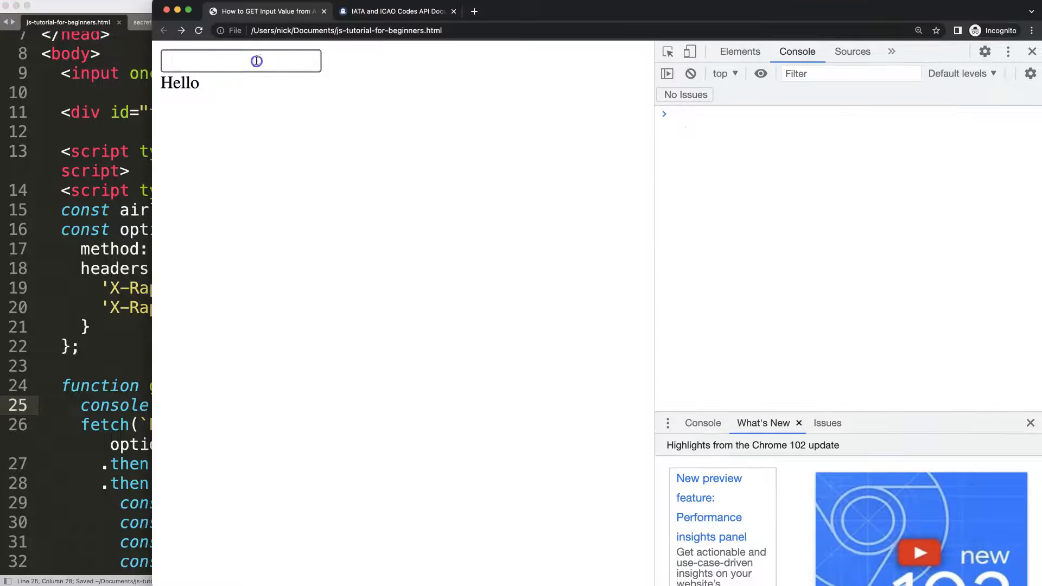
text(kl)
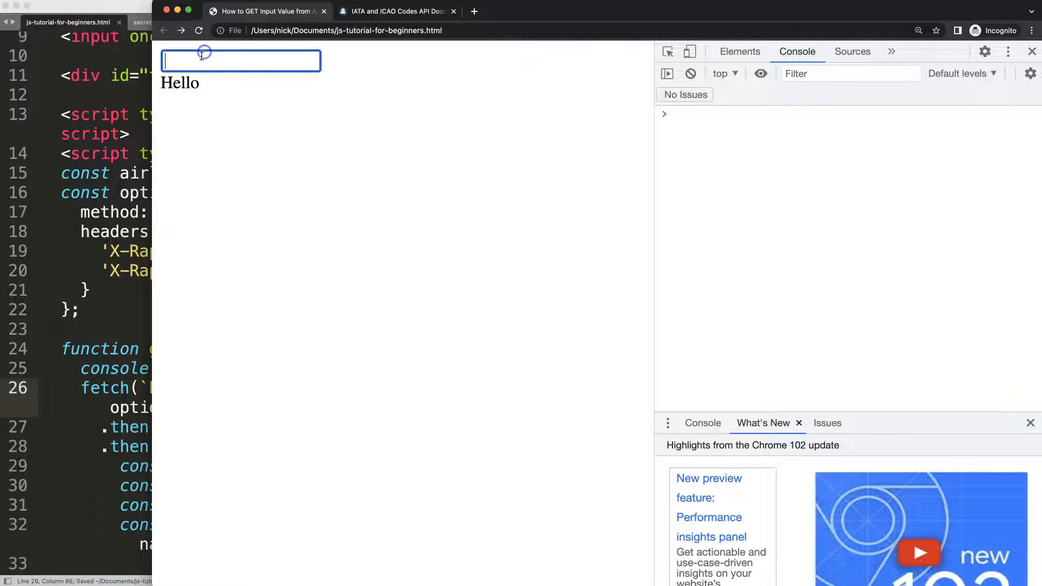
Look up KL, 5J and Z2 so KLM, Cebu Pacific and Philippines AirAsia append
text(KL)
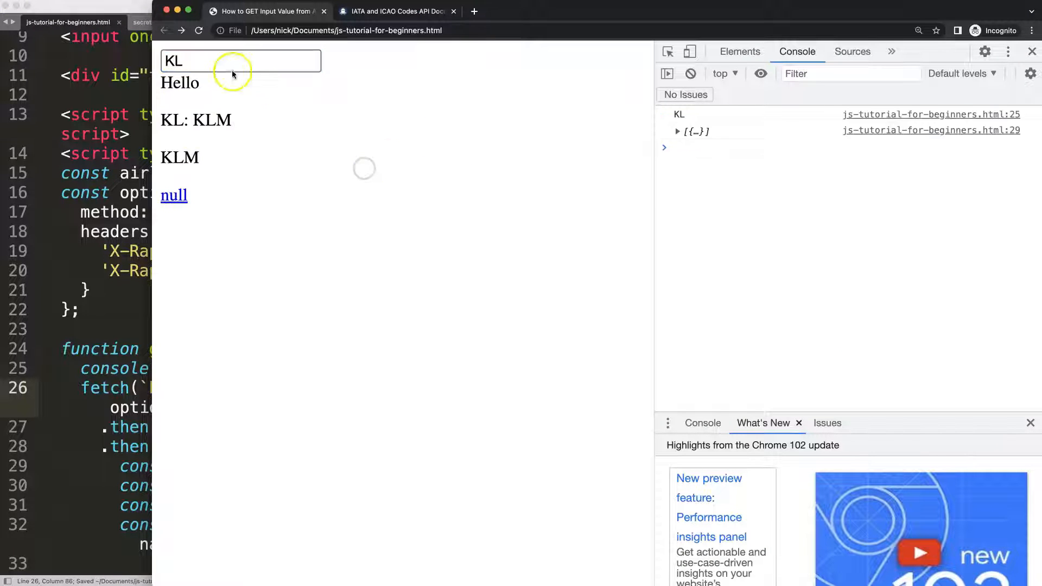
text(5J)
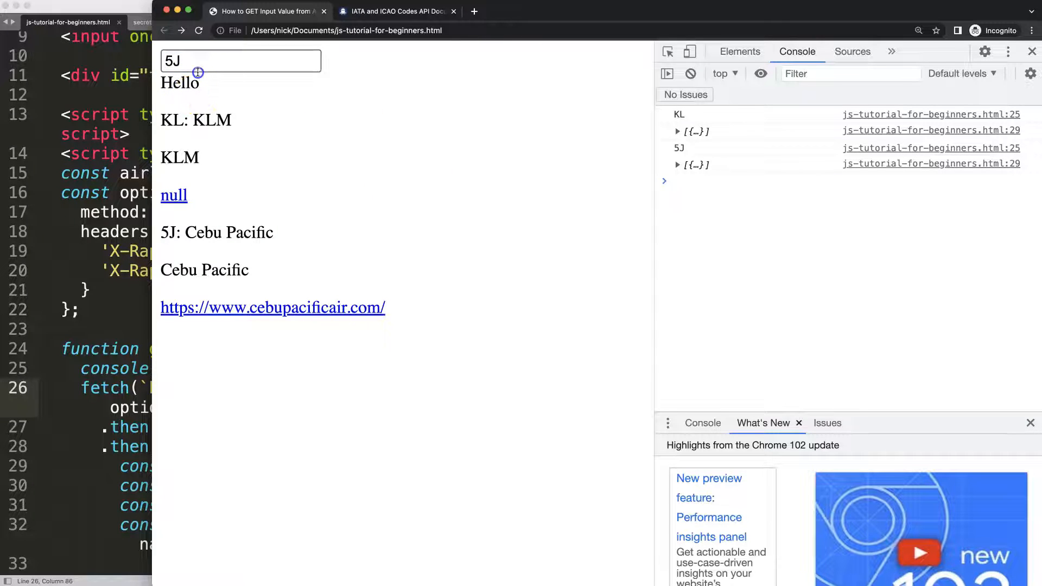
text(Z)
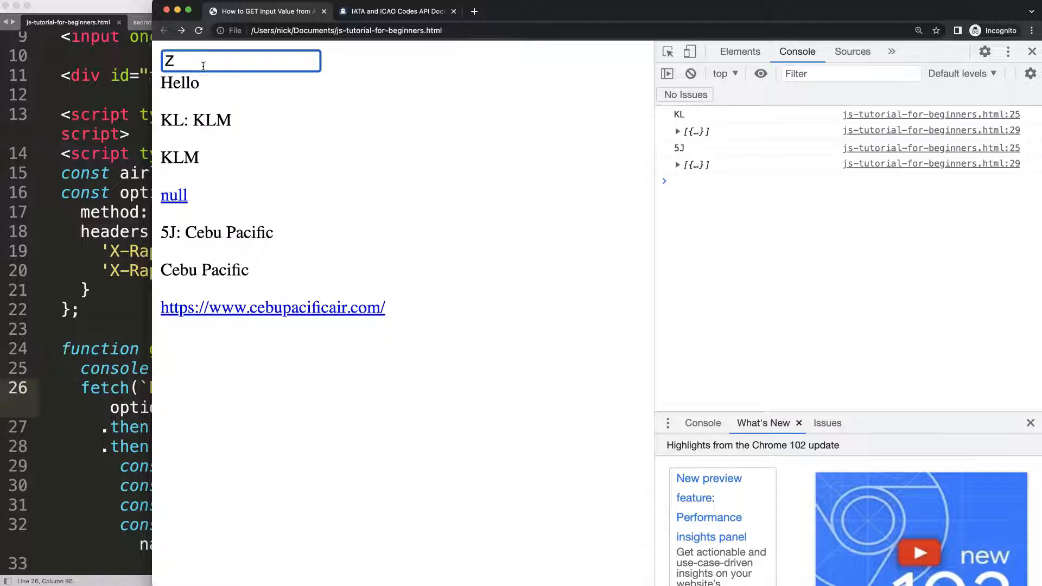
text(2)
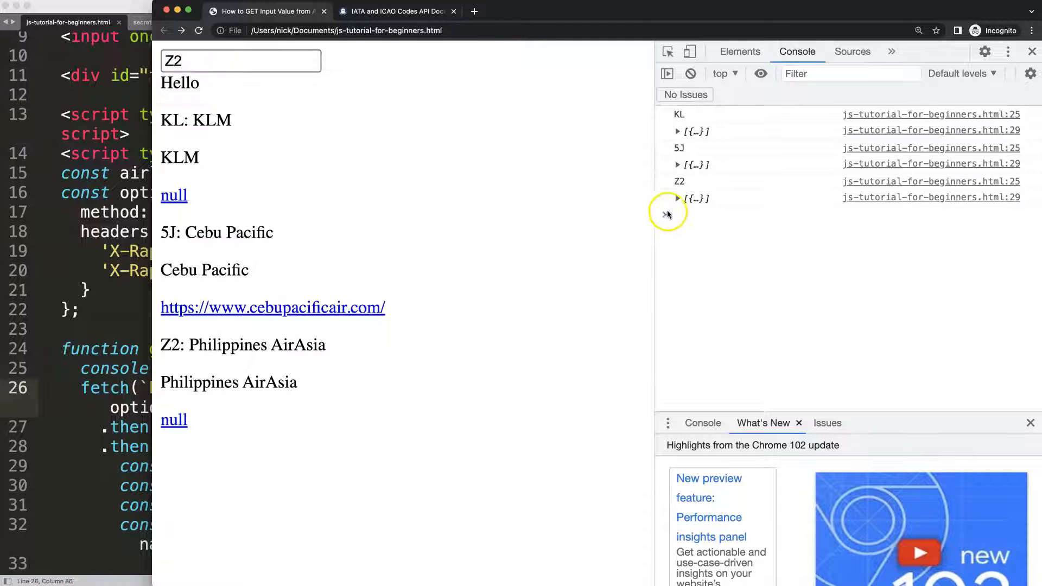